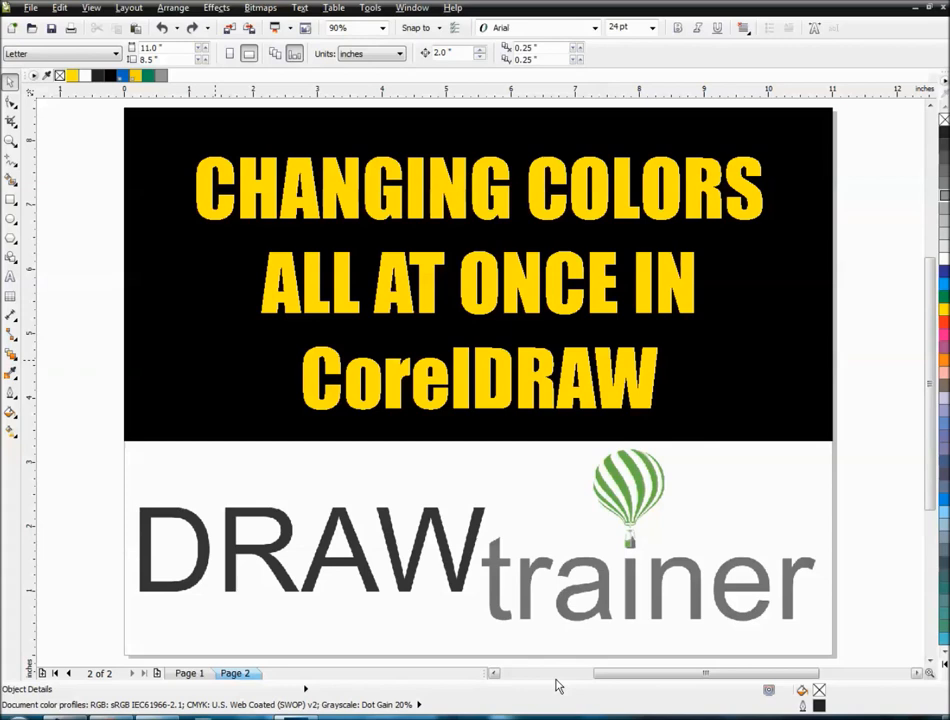
{"action": "mouse_move", "coordinate": [452, 636]}
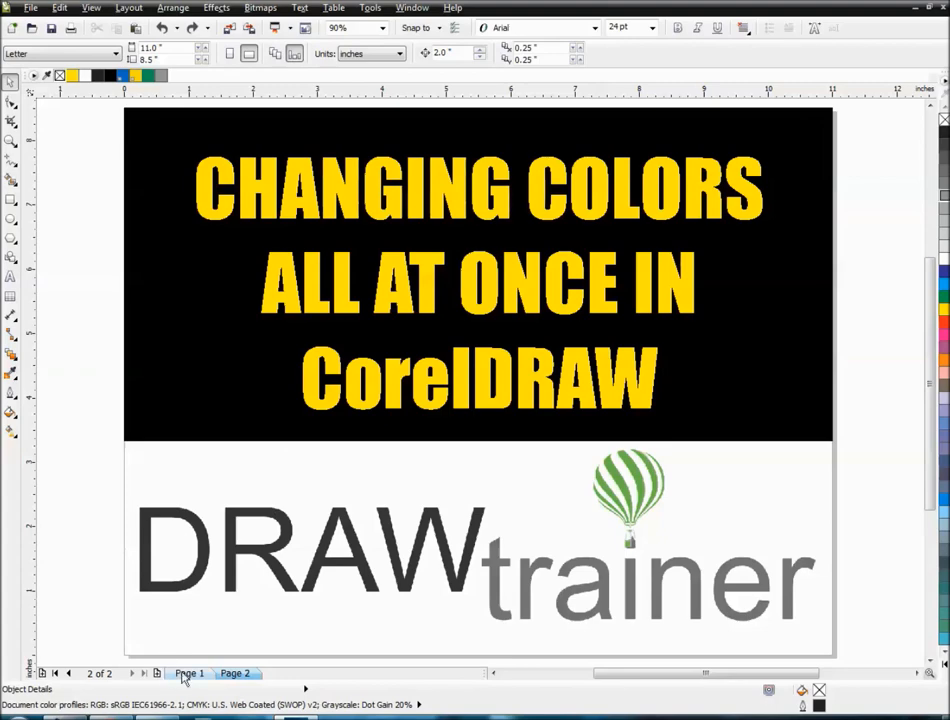
Step: On Page 1, inspect the blue and yellow fish body fills, then deselect
{"action": "left_click", "coordinate": [189, 673]}
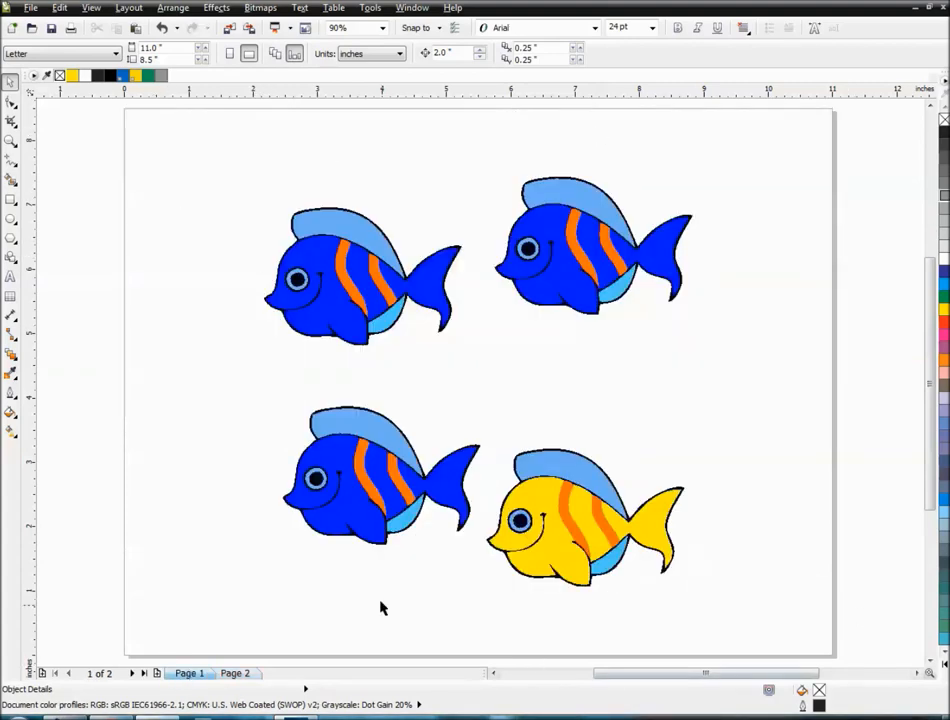
{"action": "left_click", "coordinate": [335, 280]}
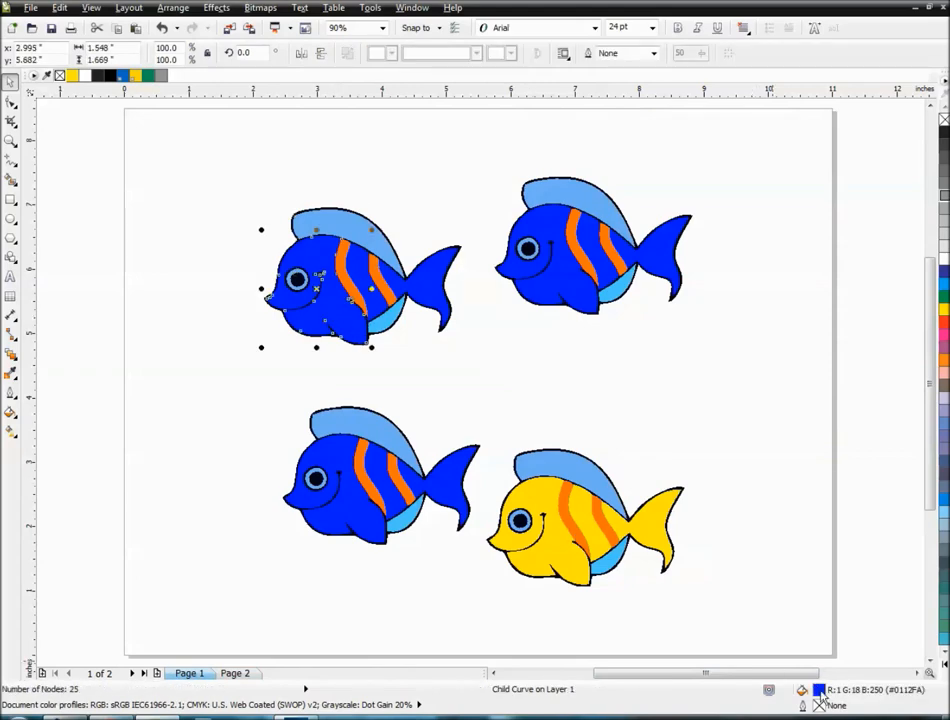
{"action": "mouse_move", "coordinate": [3, 475]}
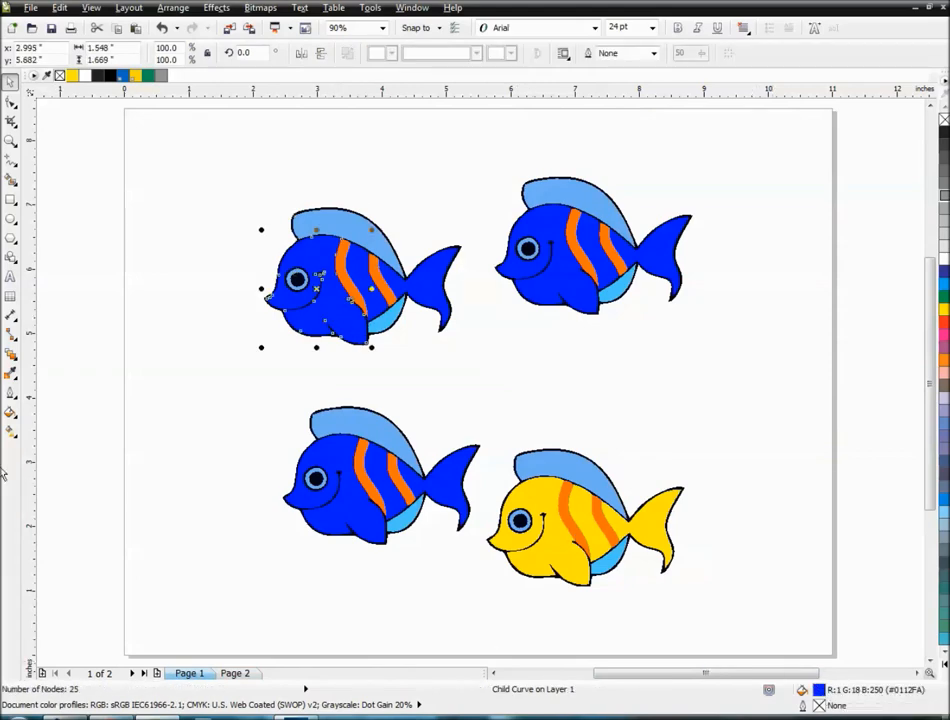
{"action": "left_click", "coordinate": [97, 377]}
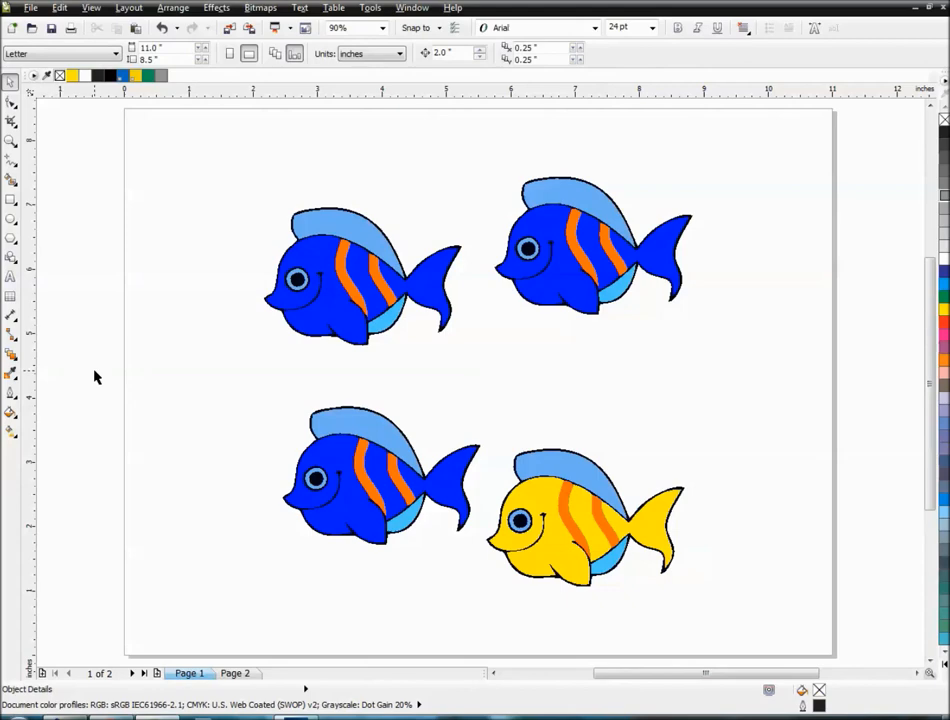
{"action": "mouse_move", "coordinate": [308, 298]}
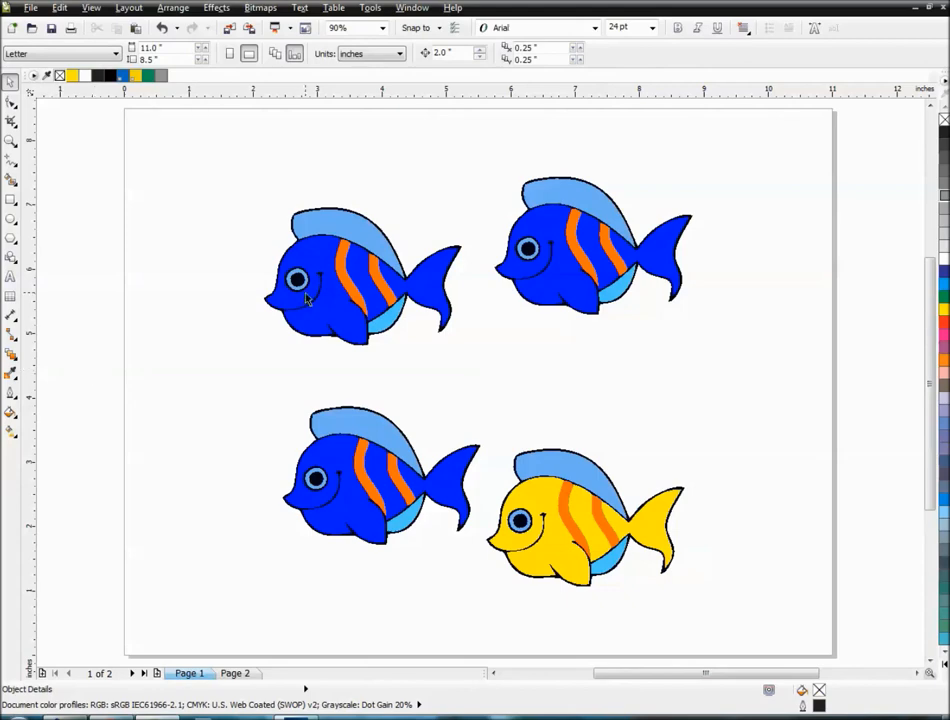
{"action": "mouse_move", "coordinate": [458, 530]}
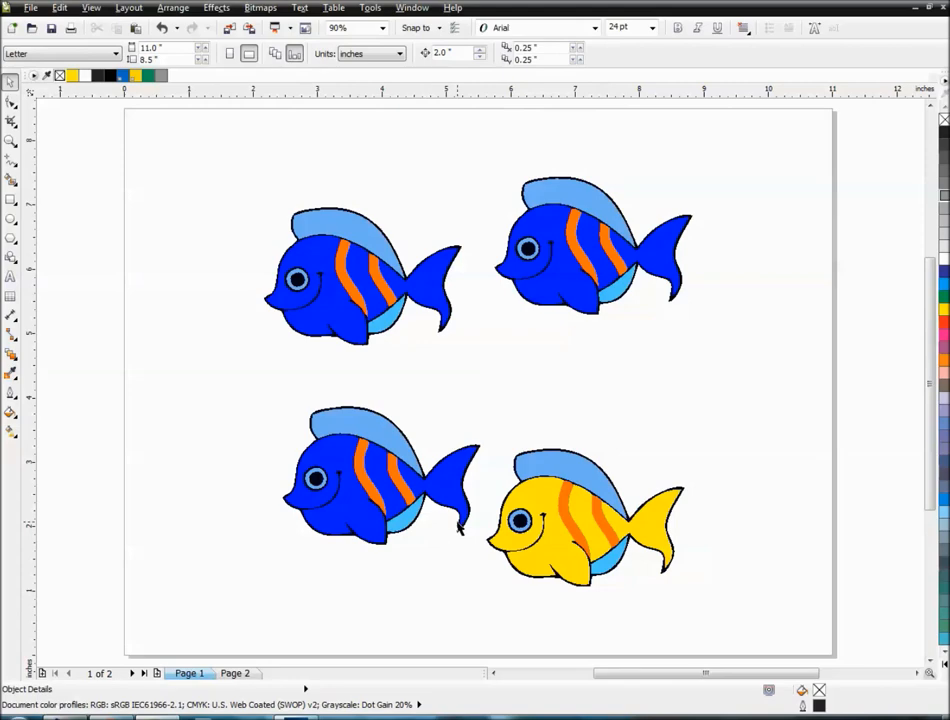
{"action": "mouse_move", "coordinate": [343, 230]}
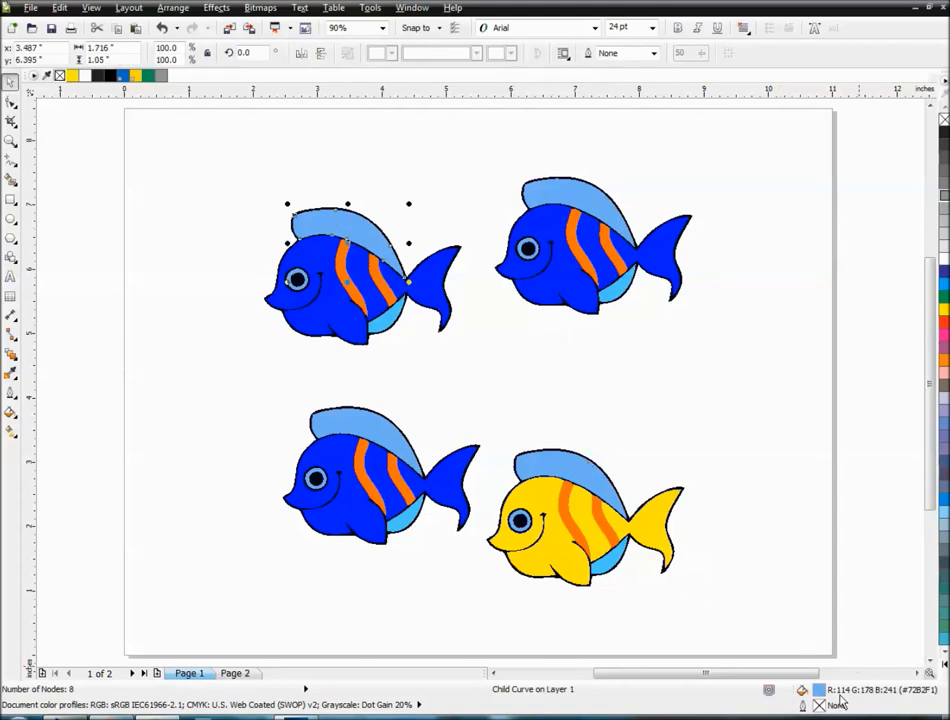
{"action": "left_click", "coordinate": [560, 515]}
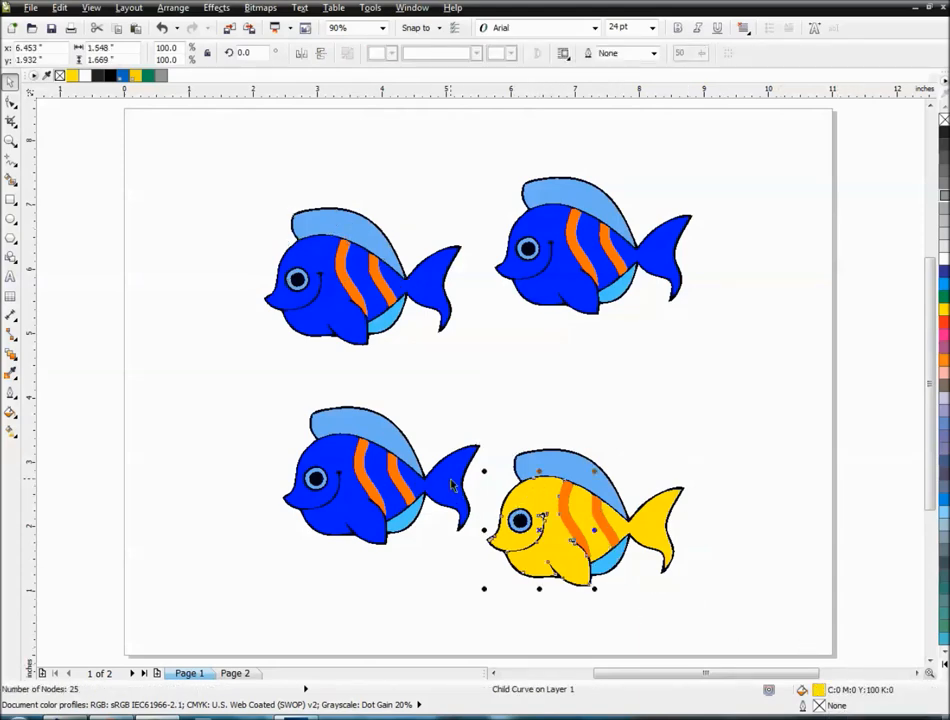
{"action": "left_click", "coordinate": [590, 245]}
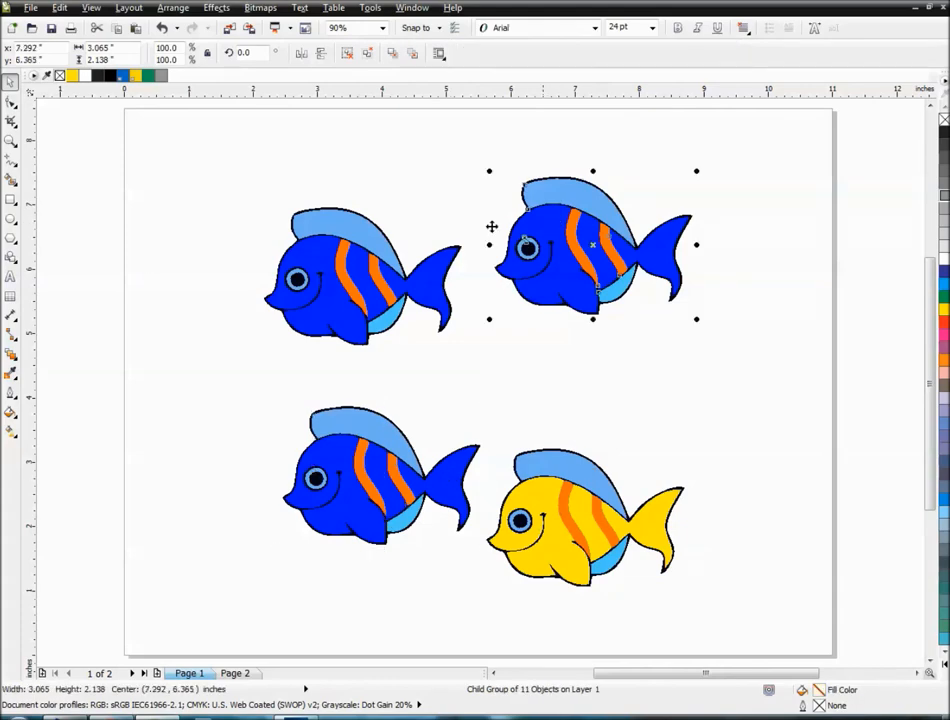
{"action": "left_click", "coordinate": [113, 258]}
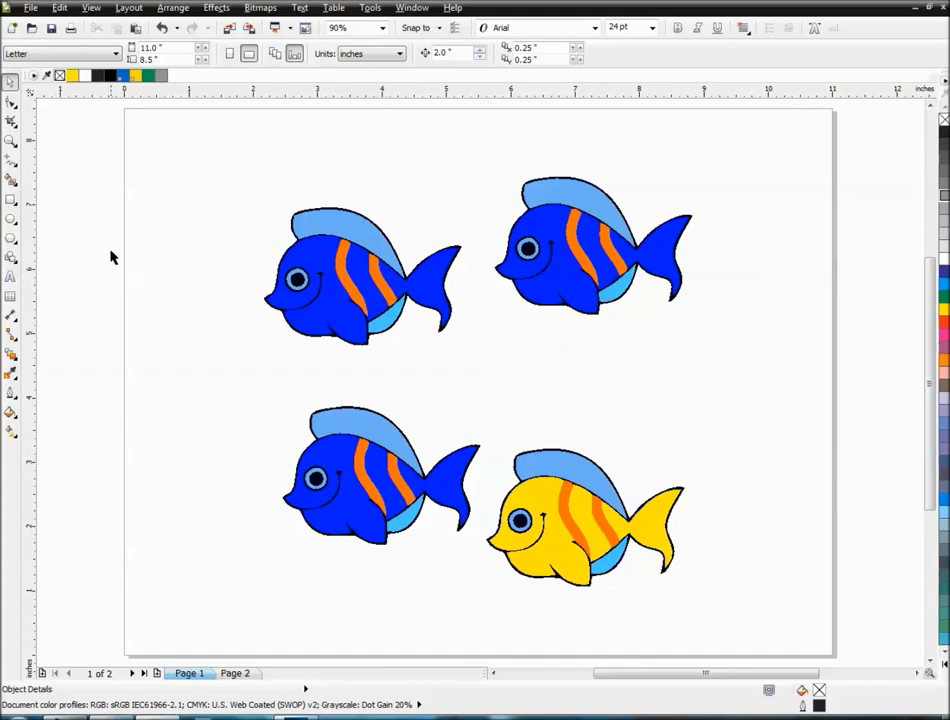
{"action": "mouse_move", "coordinate": [99, 164]}
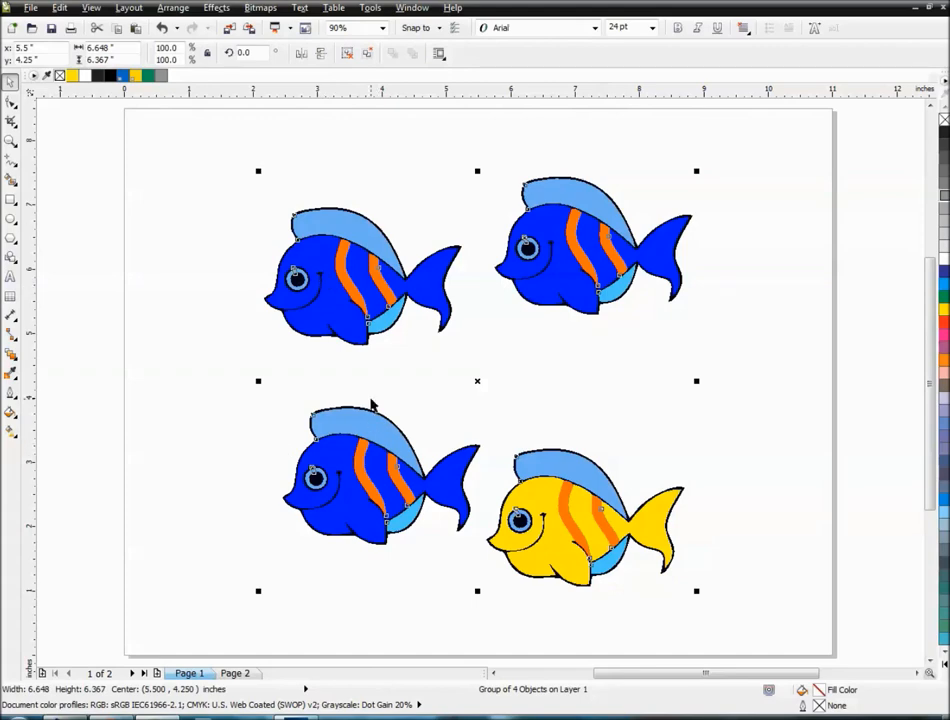
{"action": "mouse_move", "coordinate": [334, 320]}
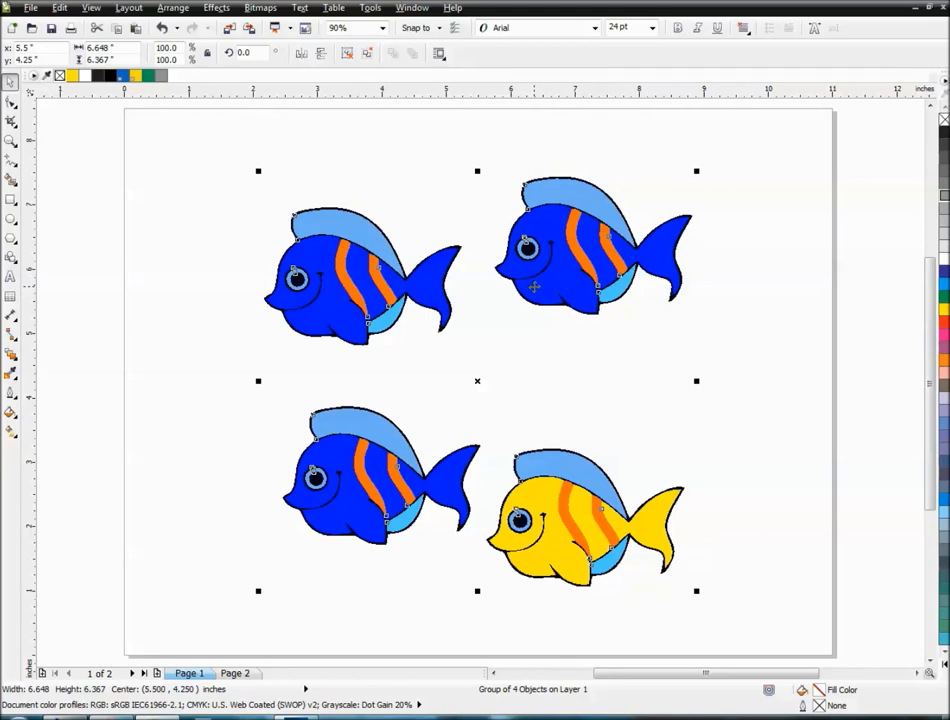
{"action": "mouse_move", "coordinate": [121, 338]}
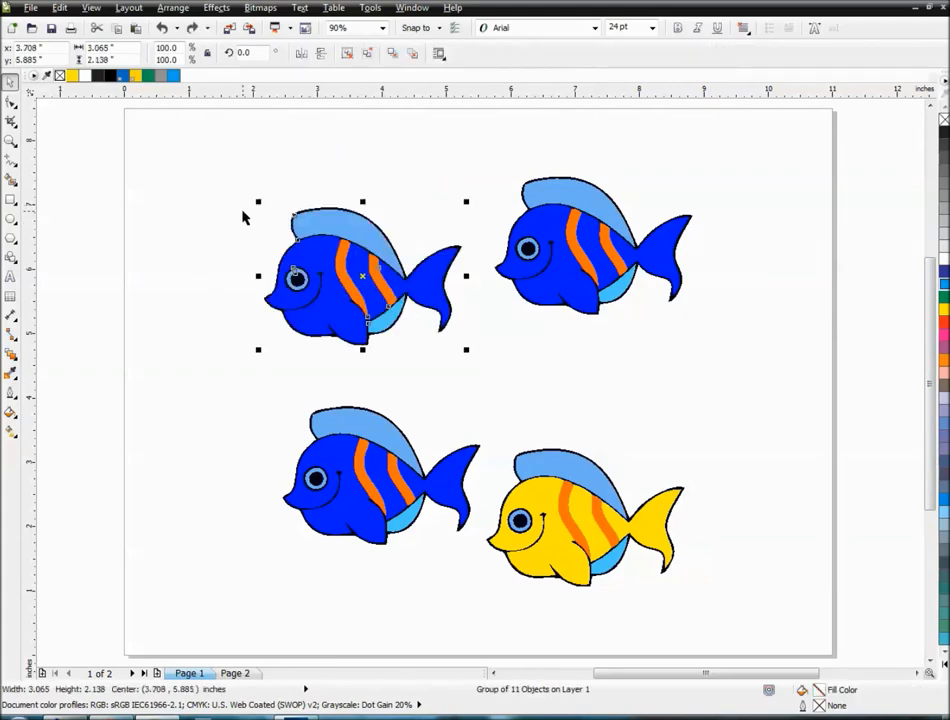
{"action": "left_click", "coordinate": [186, 195]}
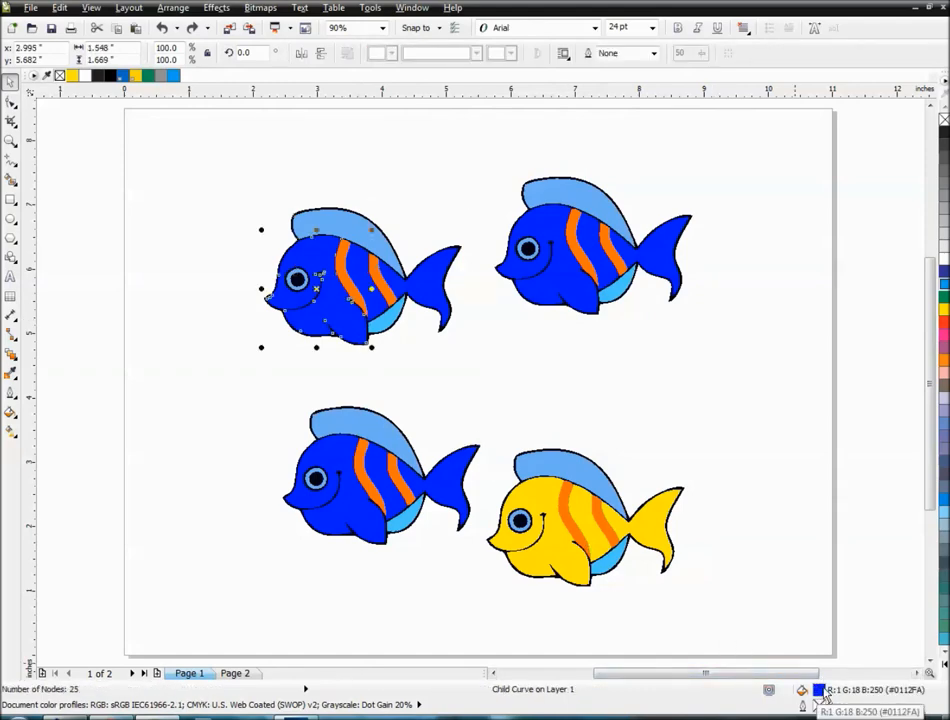
{"action": "mouse_move", "coordinate": [745, 628]}
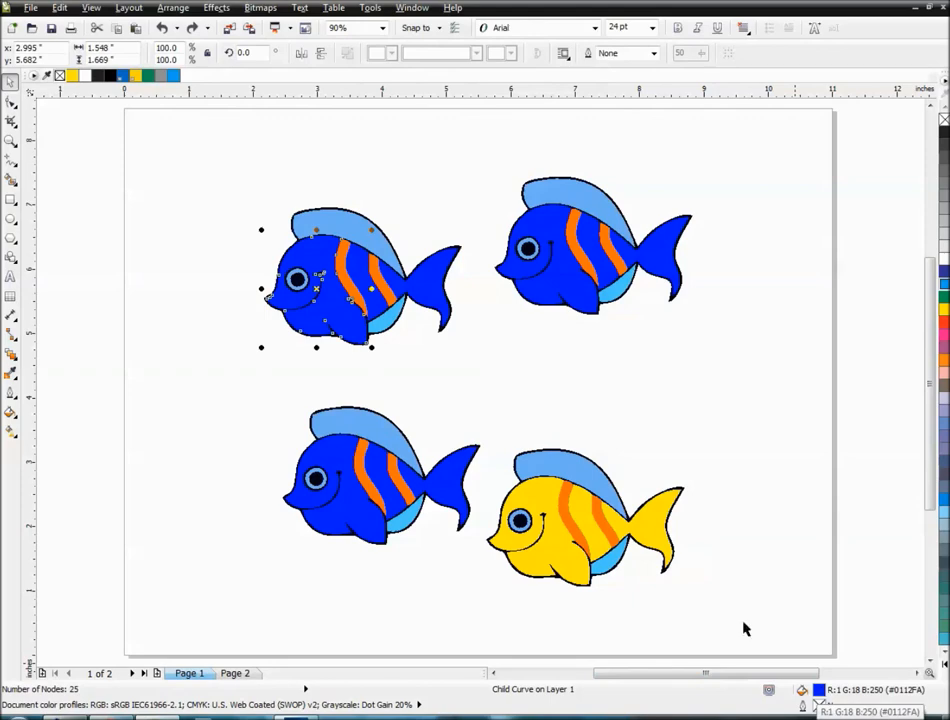
{"action": "left_click", "coordinate": [378, 270]}
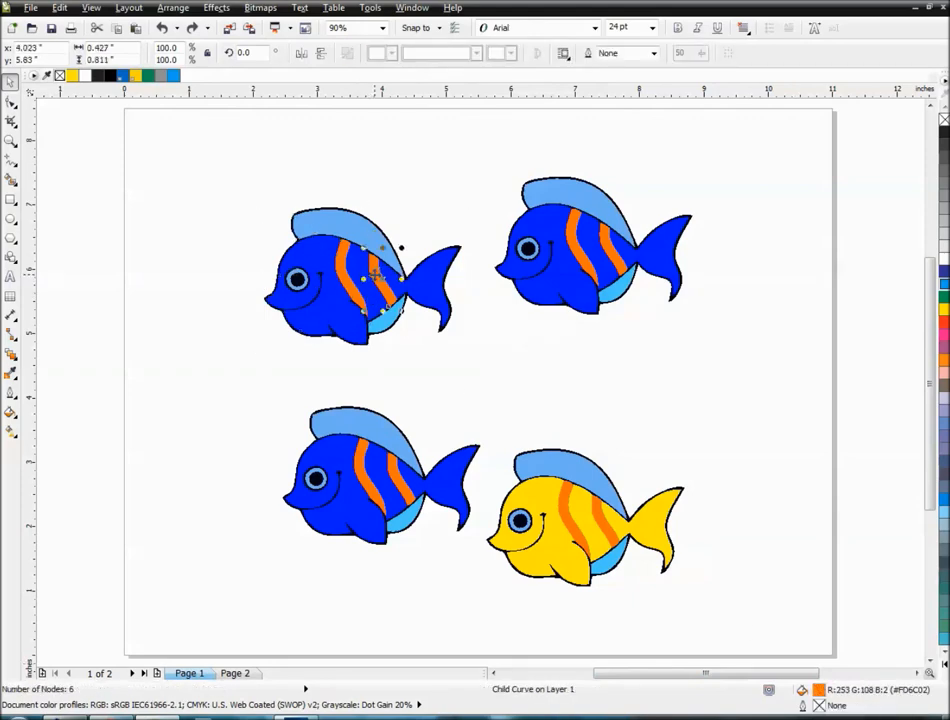
{"action": "left_click", "coordinate": [360, 275]}
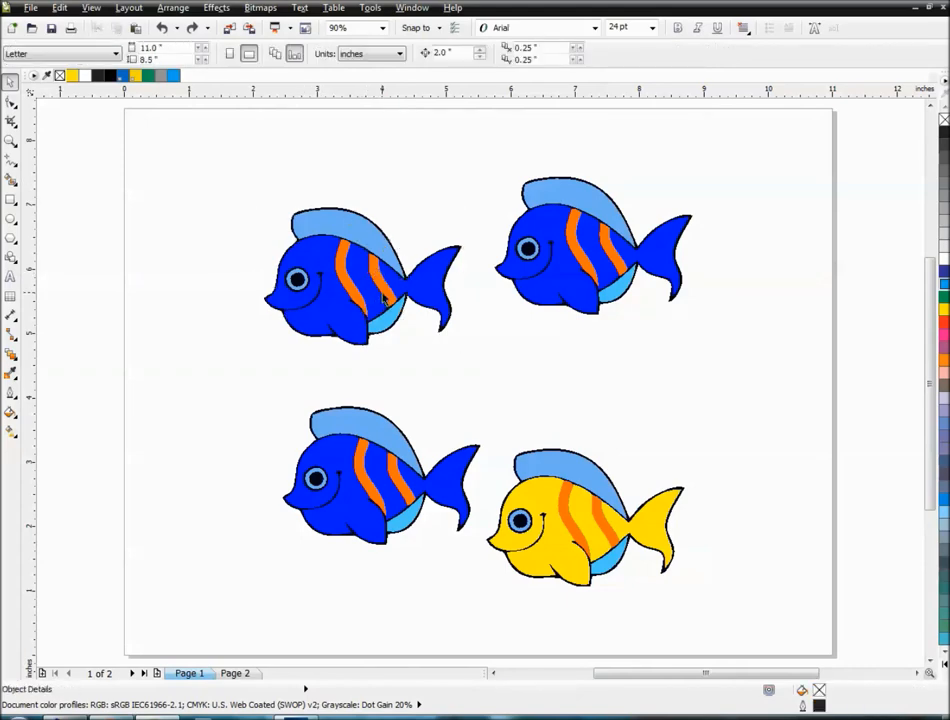
{"action": "left_click", "coordinate": [360, 275]}
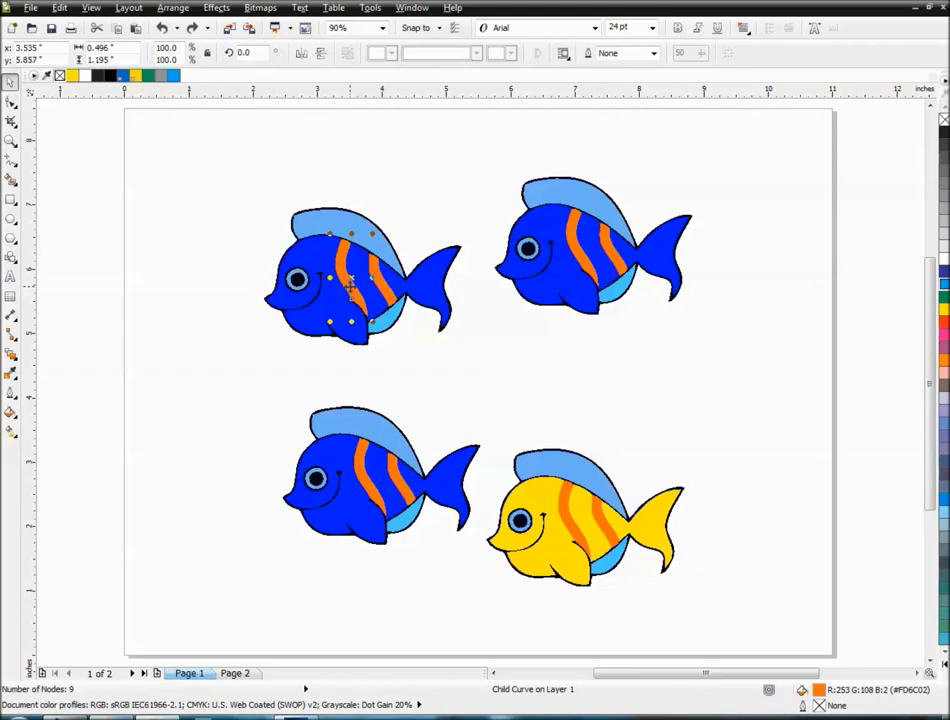
{"action": "left_click", "coordinate": [360, 280]}
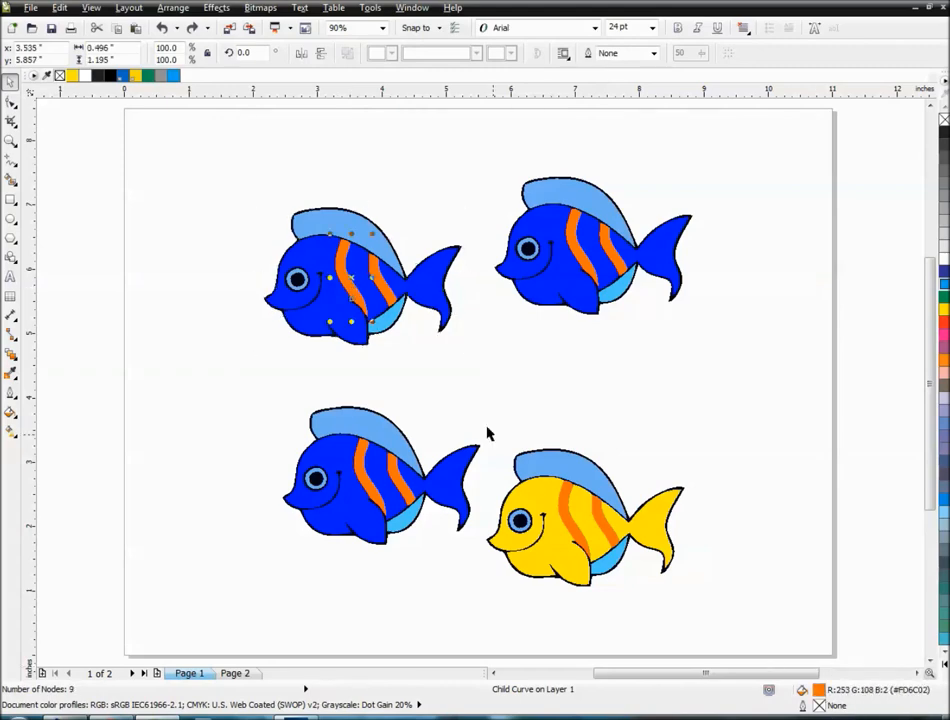
{"action": "left_click", "coordinate": [360, 275]}
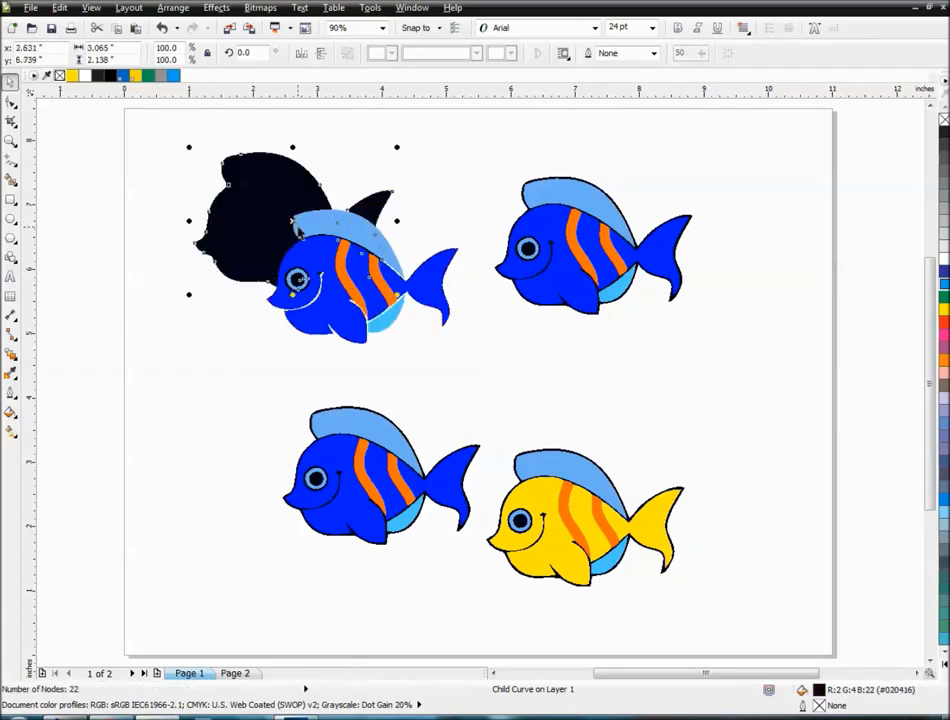
{"action": "left_click", "coordinate": [234, 672]}
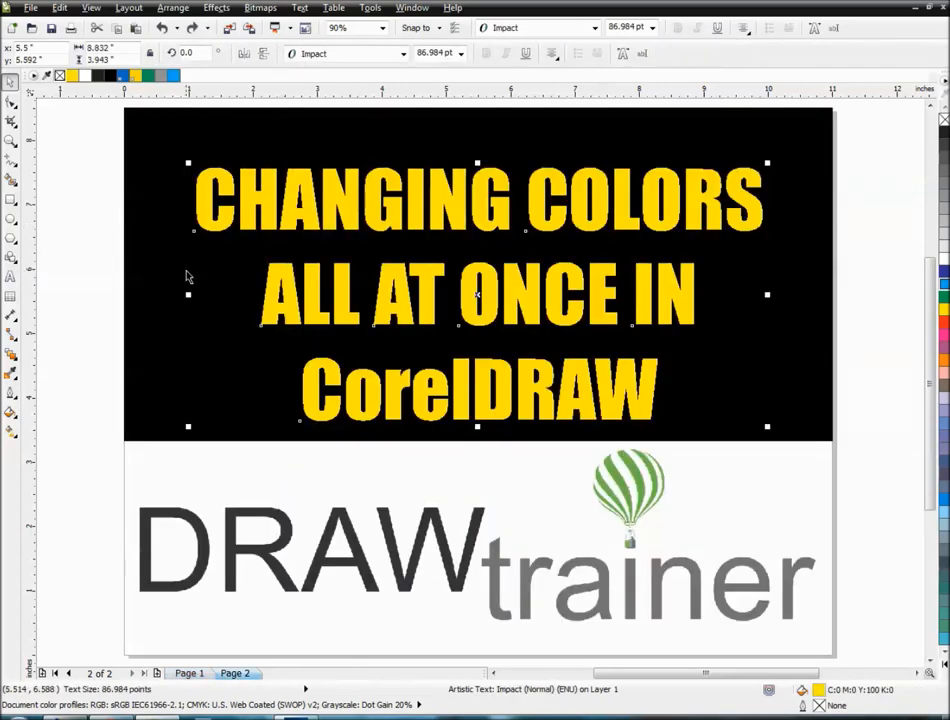
{"action": "left_click", "coordinate": [189, 673]}
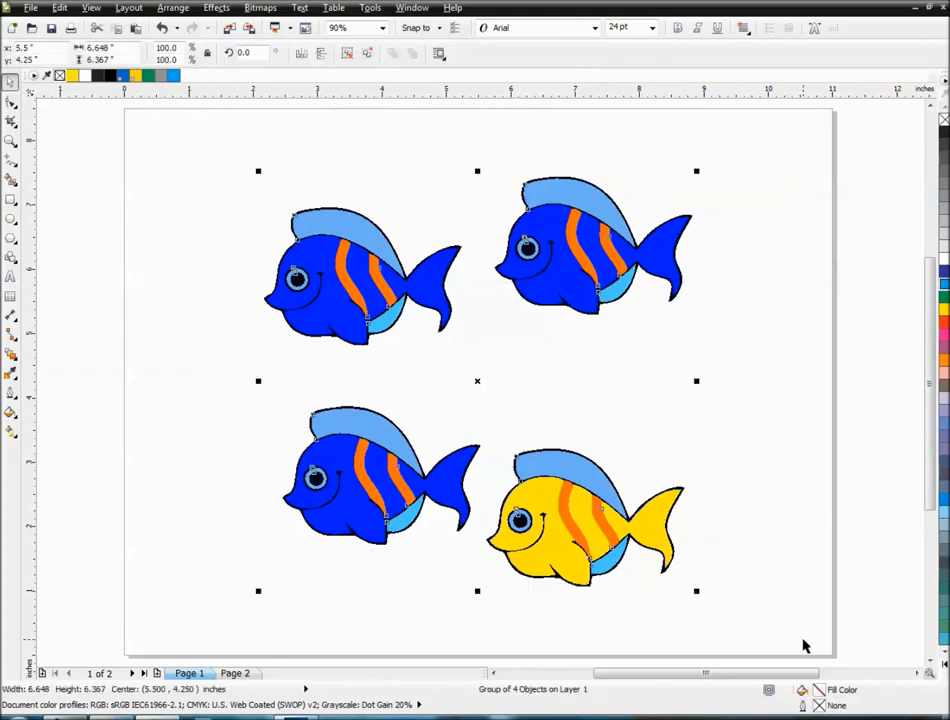
{"action": "mouse_move", "coordinate": [289, 425]}
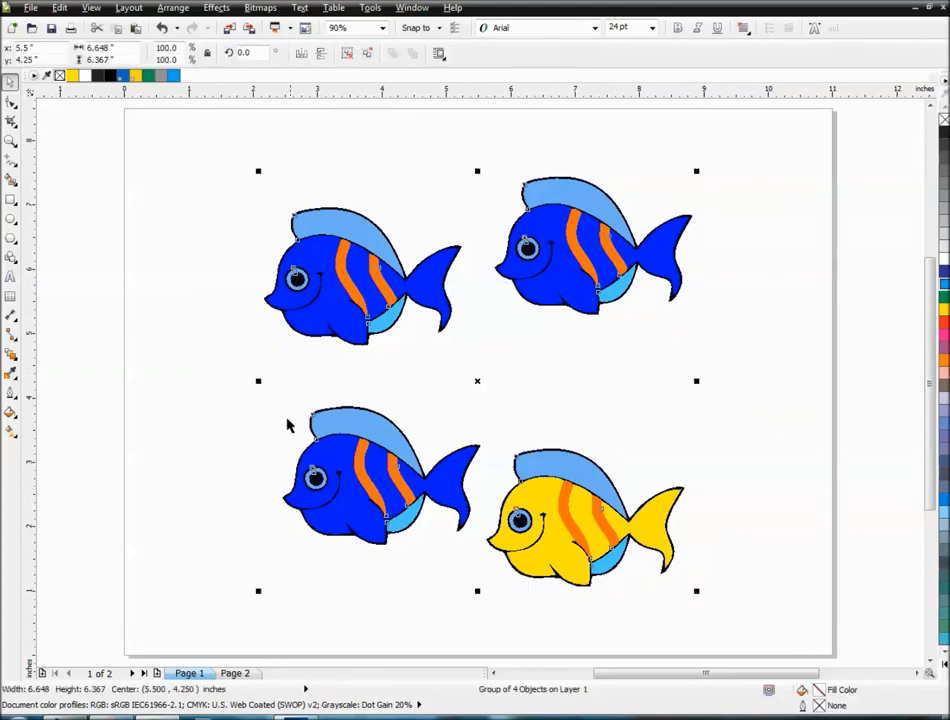
{"action": "mouse_move", "coordinate": [258, 285]}
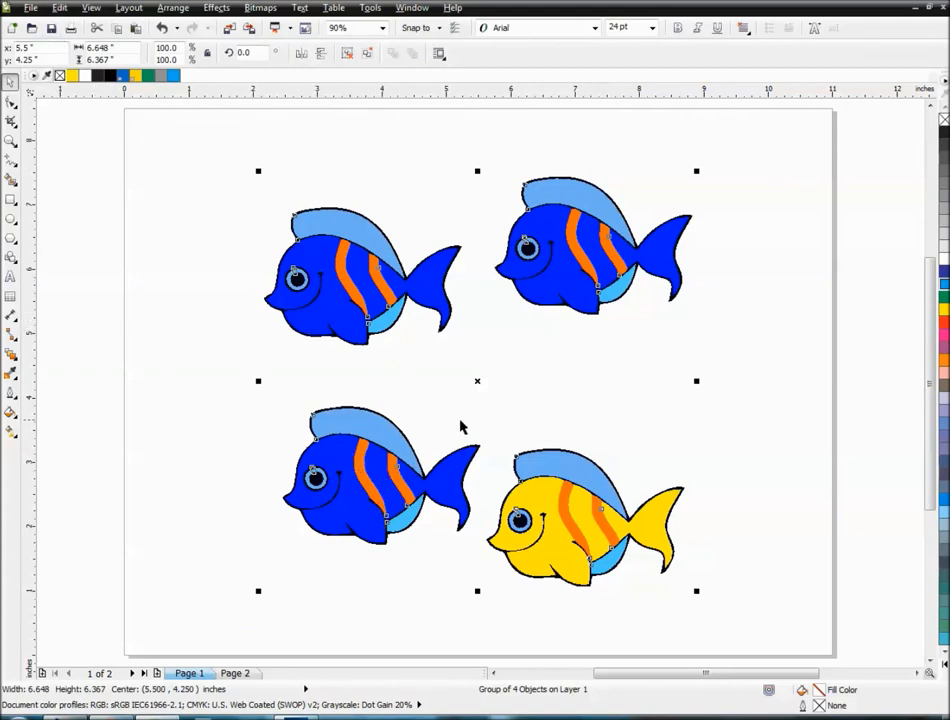
Step: Launch Edit > Find and Replace > Replace Objects, reopening it after closing once
{"action": "left_click", "coordinate": [59, 8]}
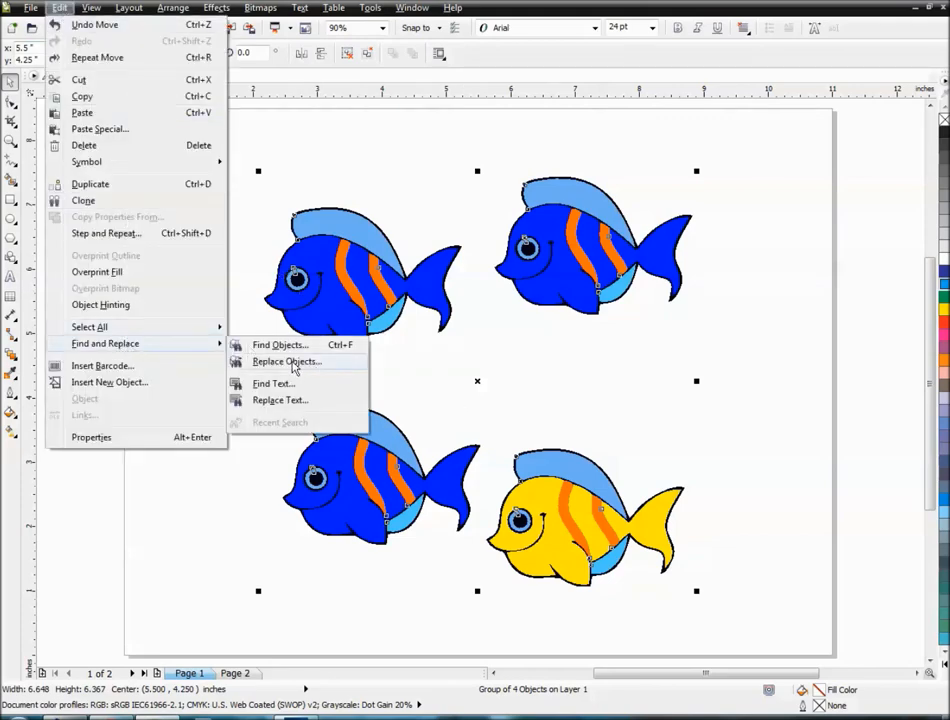
{"action": "left_click", "coordinate": [286, 361]}
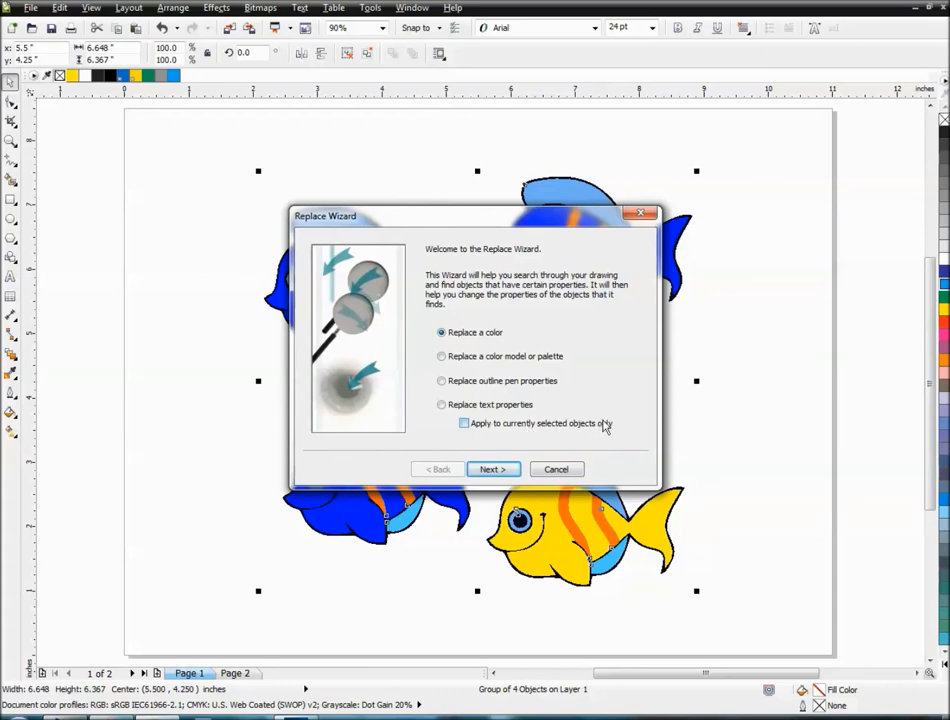
{"action": "left_click", "coordinate": [556, 469]}
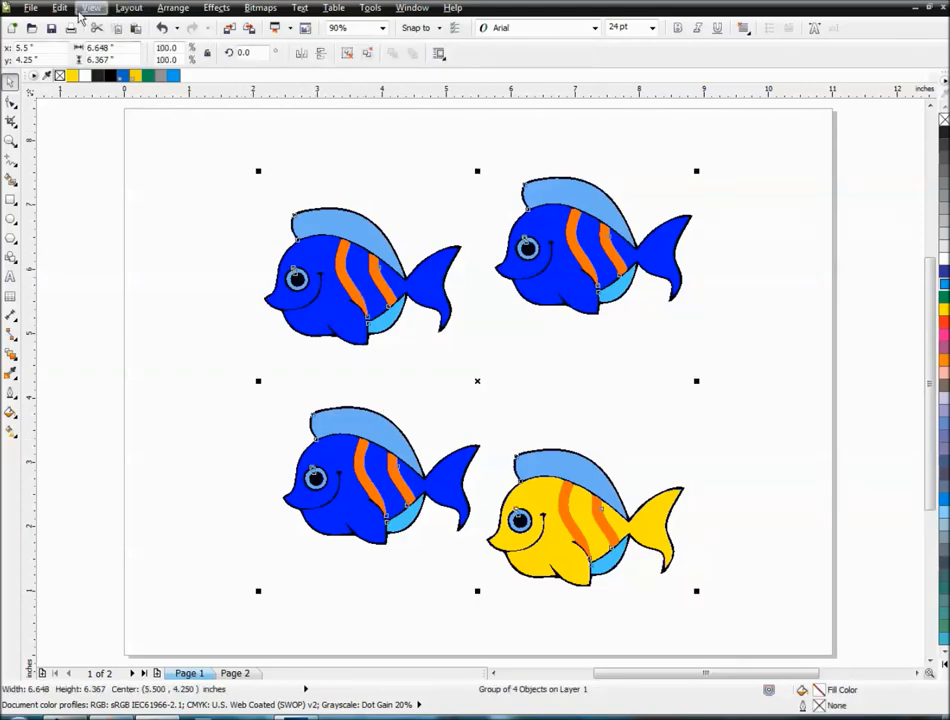
{"action": "left_click", "coordinate": [60, 8]}
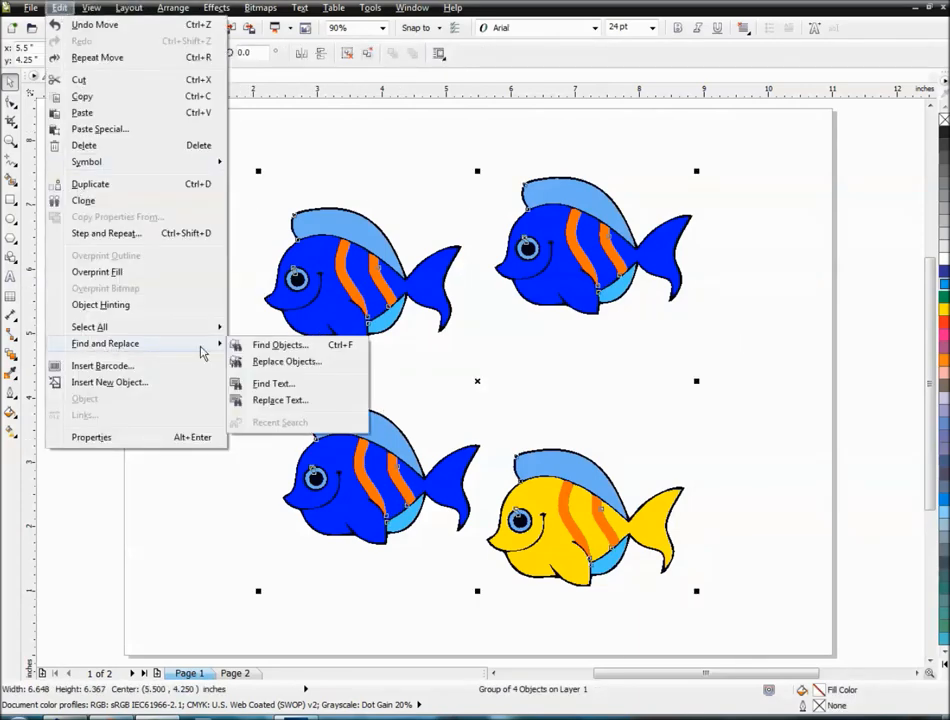
{"action": "left_click", "coordinate": [285, 361]}
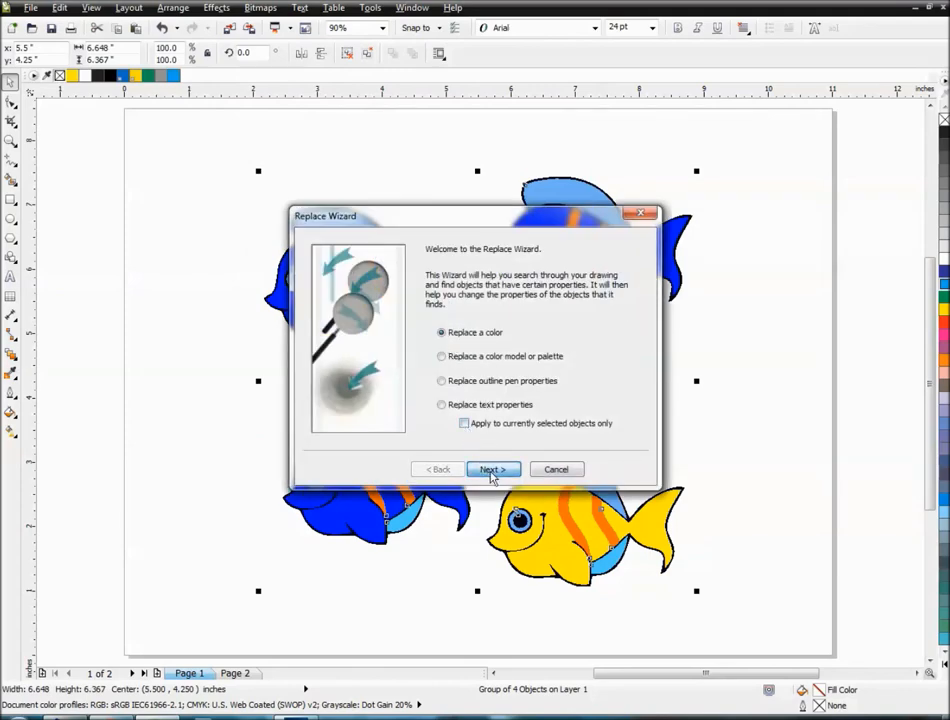
{"action": "mouse_move", "coordinate": [458, 368]}
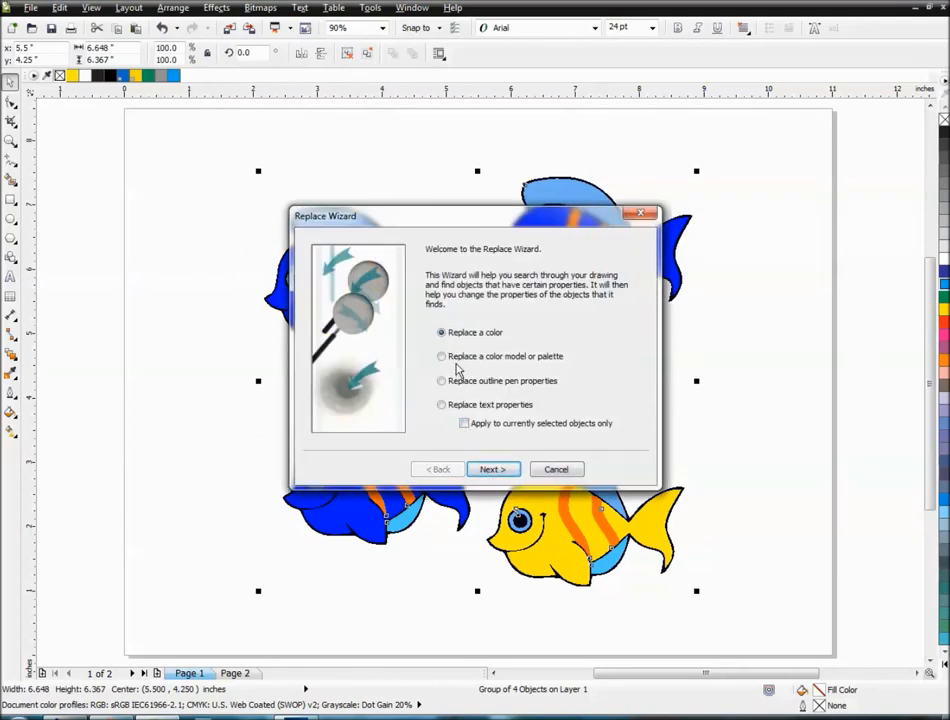
{"action": "mouse_move", "coordinate": [557, 365]}
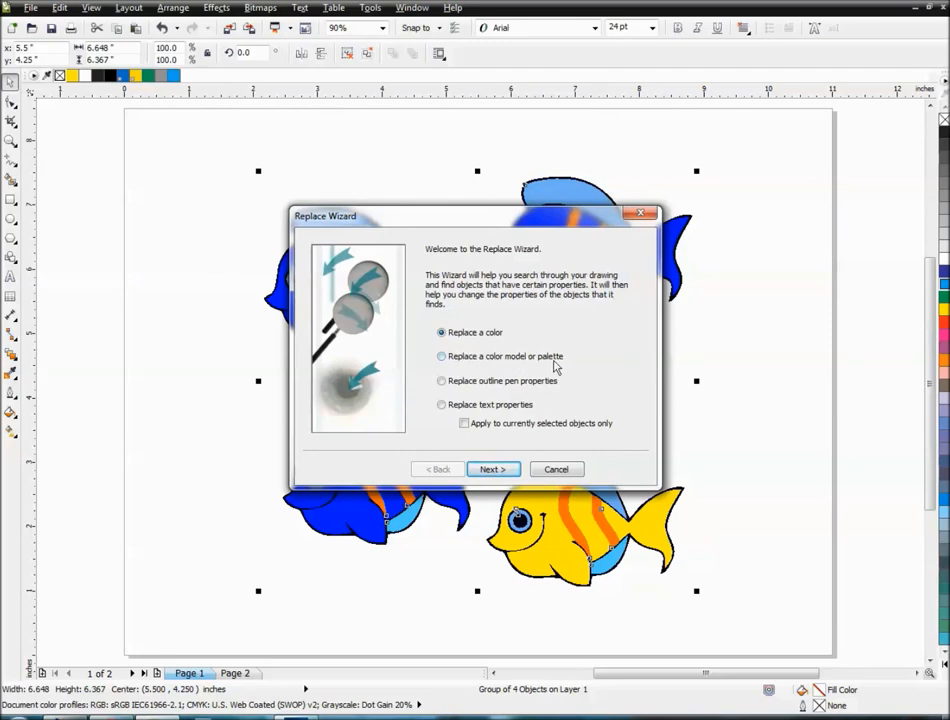
{"action": "mouse_move", "coordinate": [553, 365]}
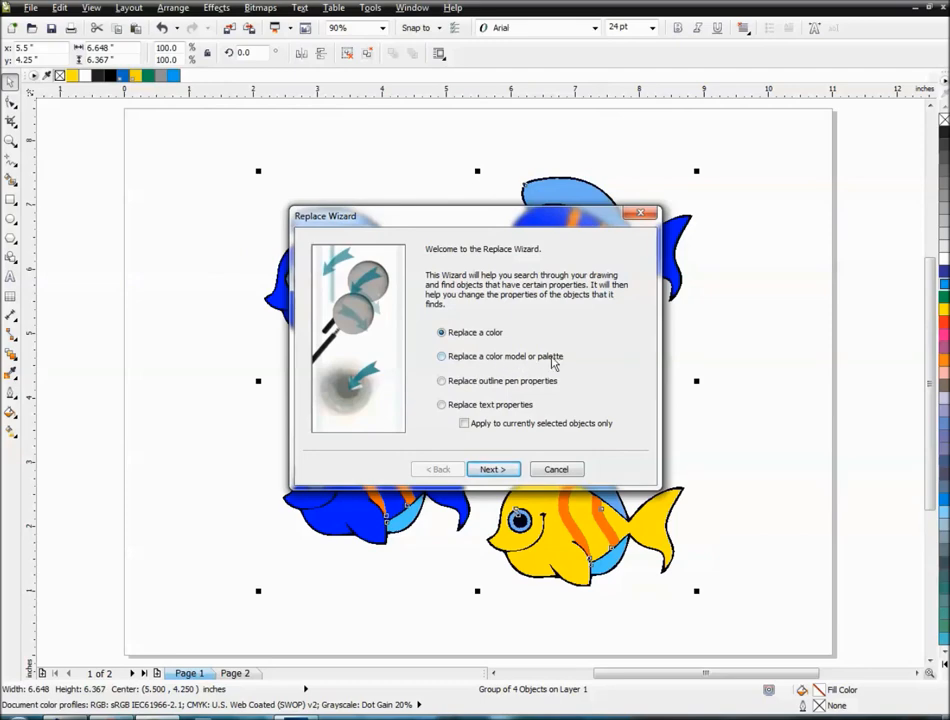
{"action": "mouse_move", "coordinate": [503, 370]}
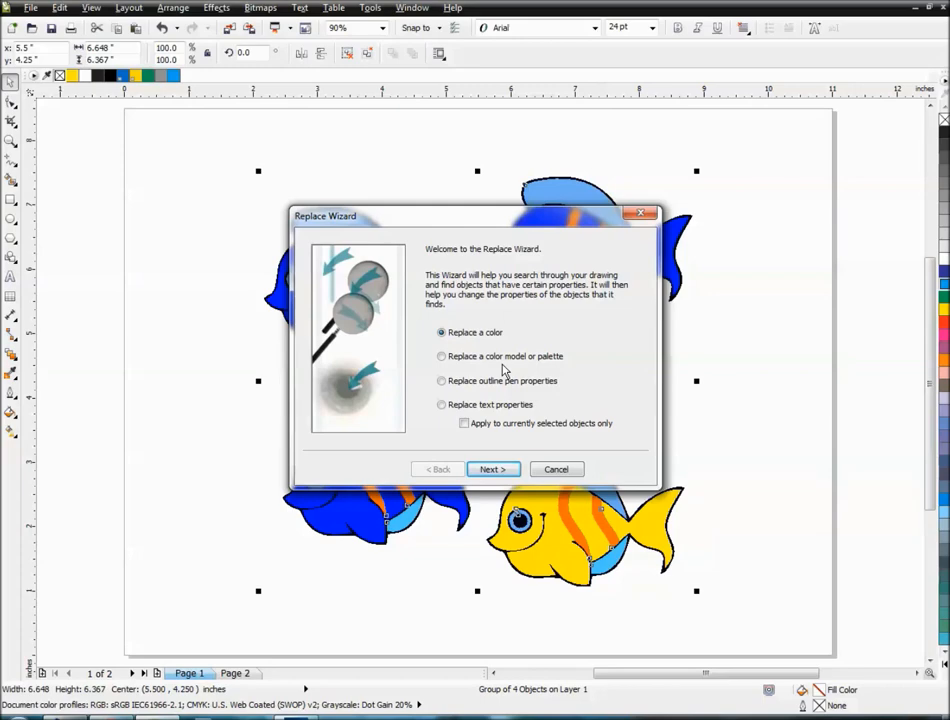
{"action": "mouse_move", "coordinate": [469, 378]}
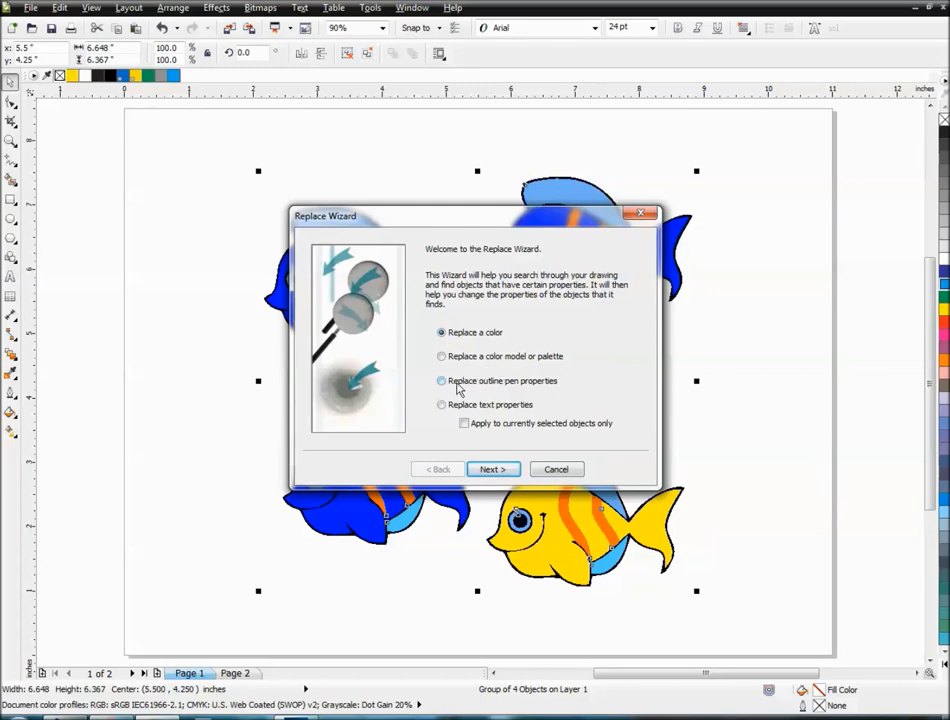
{"action": "mouse_move", "coordinate": [530, 392]}
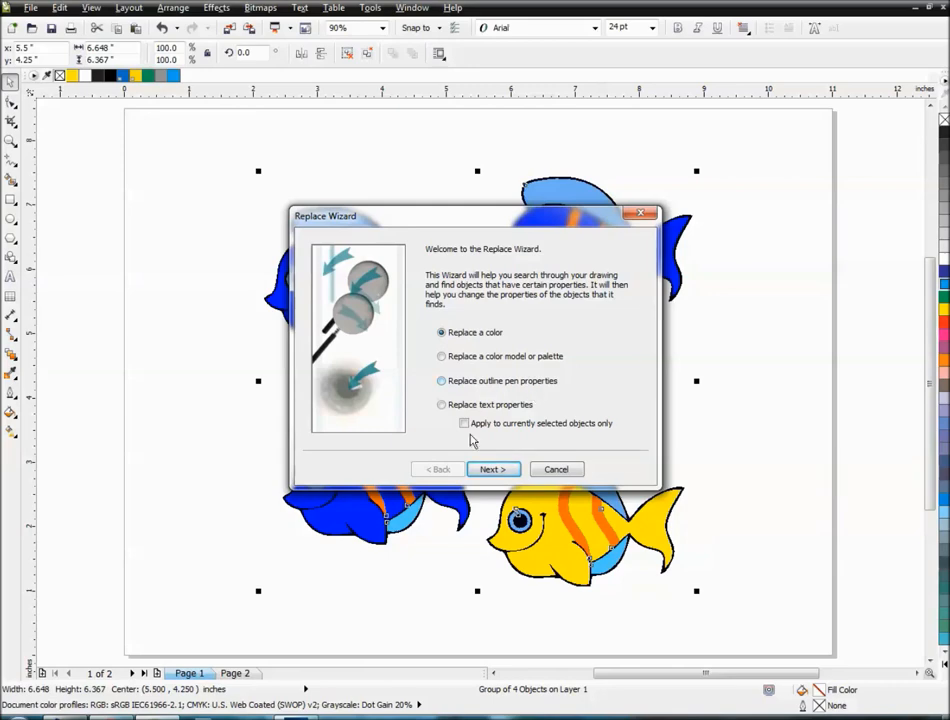
{"action": "mouse_move", "coordinate": [483, 453]}
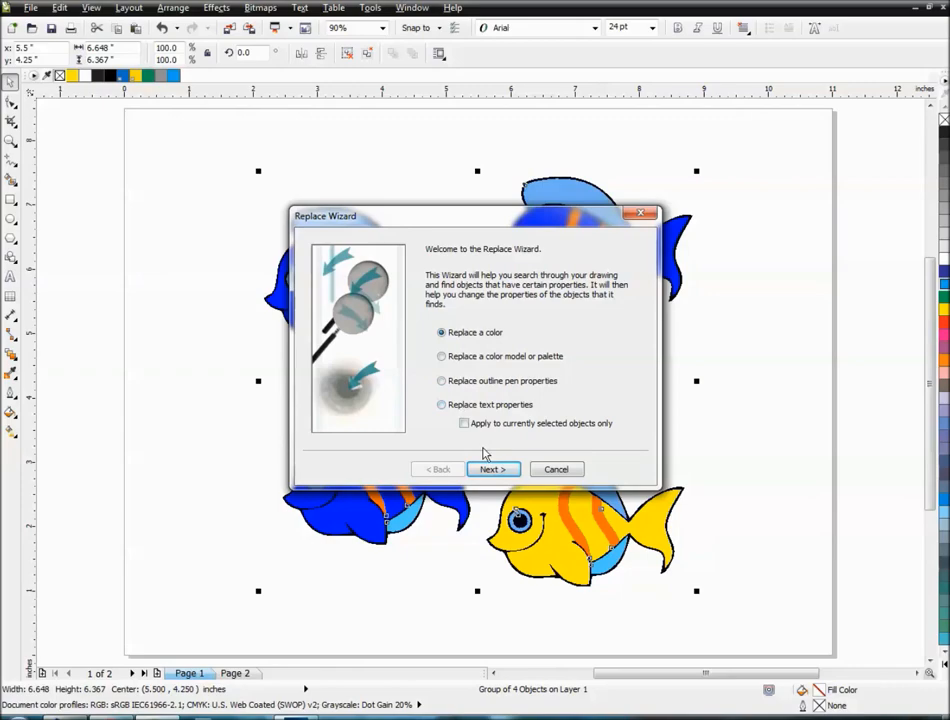
Step: Set blue as the find colour, applied to fills rather than outlines
{"action": "left_click", "coordinate": [491, 469]}
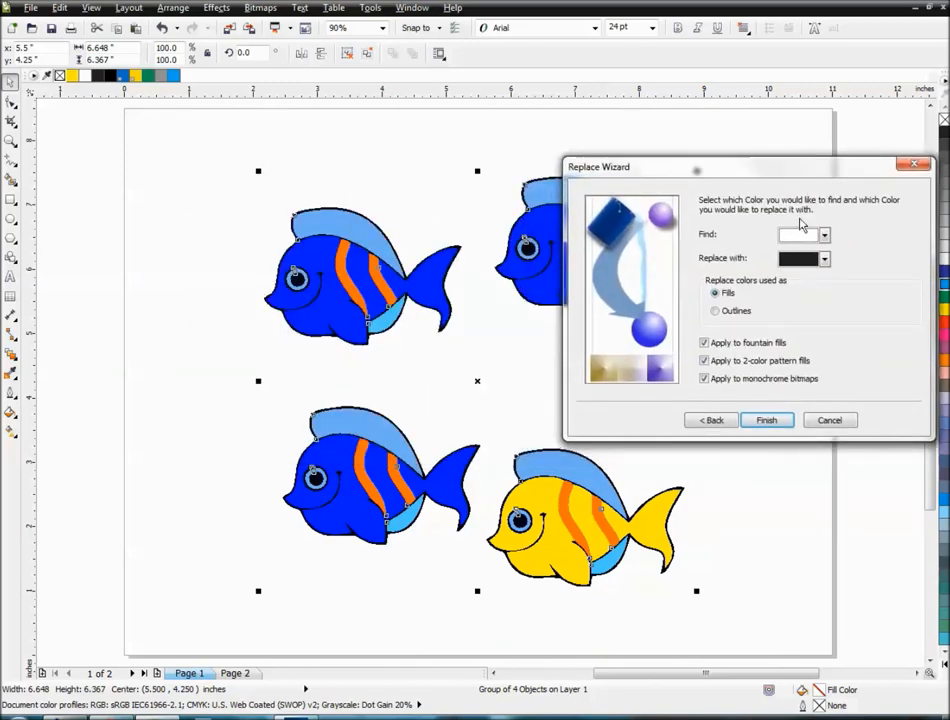
{"action": "left_click", "coordinate": [824, 235]}
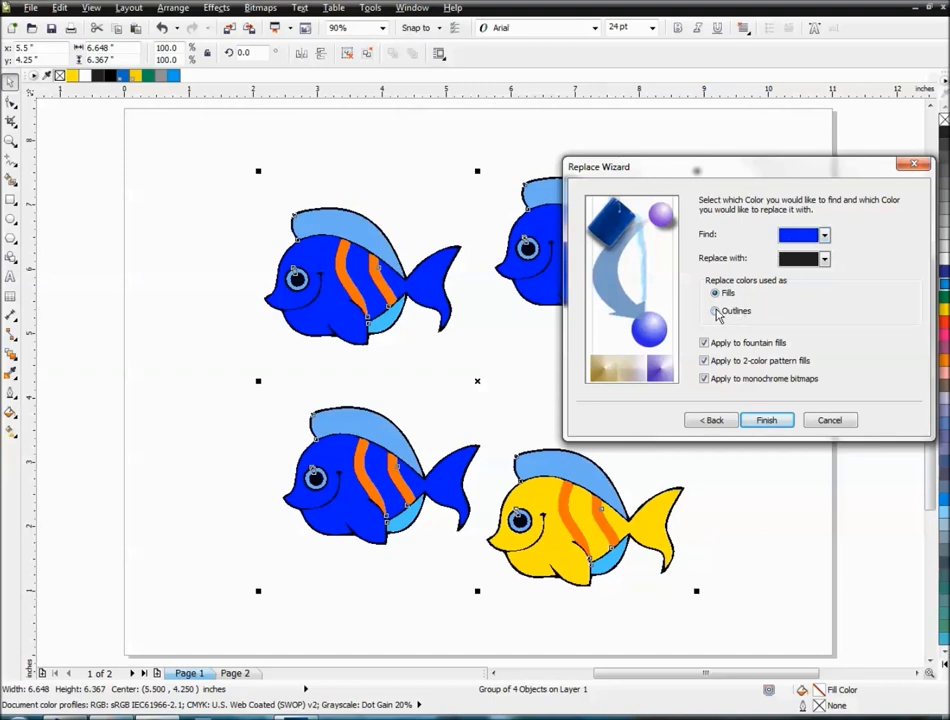
{"action": "left_click", "coordinate": [716, 311]}
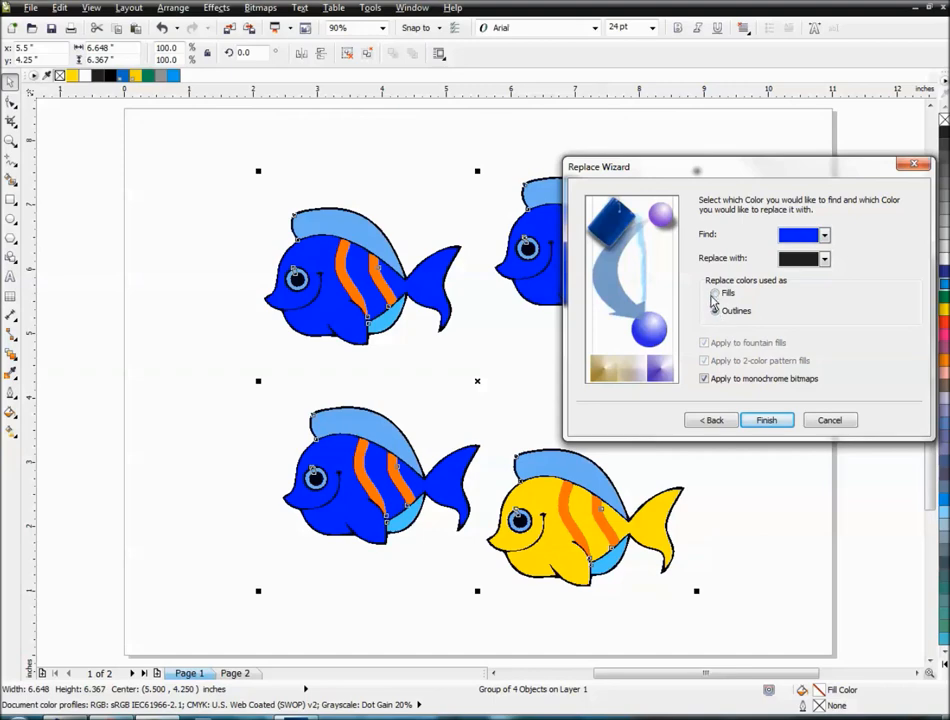
{"action": "left_click", "coordinate": [714, 292]}
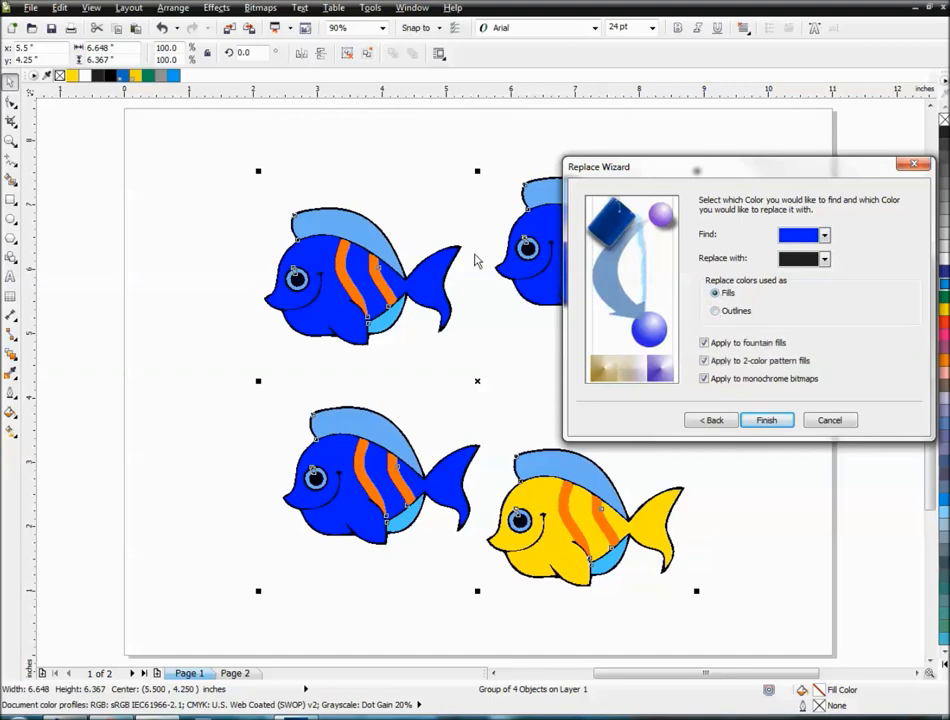
{"action": "mouse_move", "coordinate": [476, 306]}
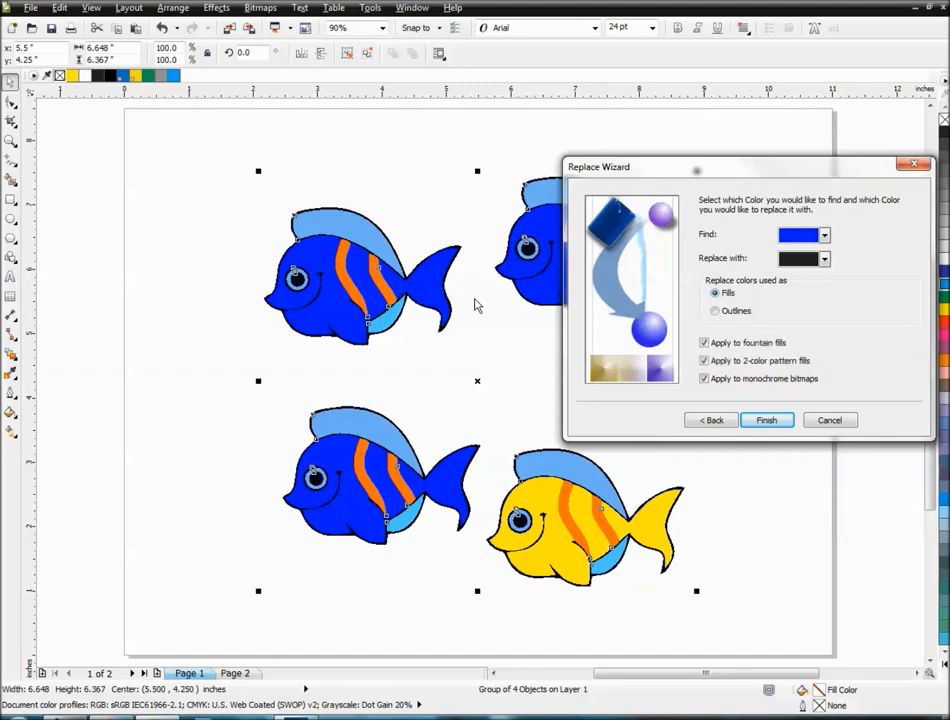
{"action": "mouse_move", "coordinate": [680, 245]}
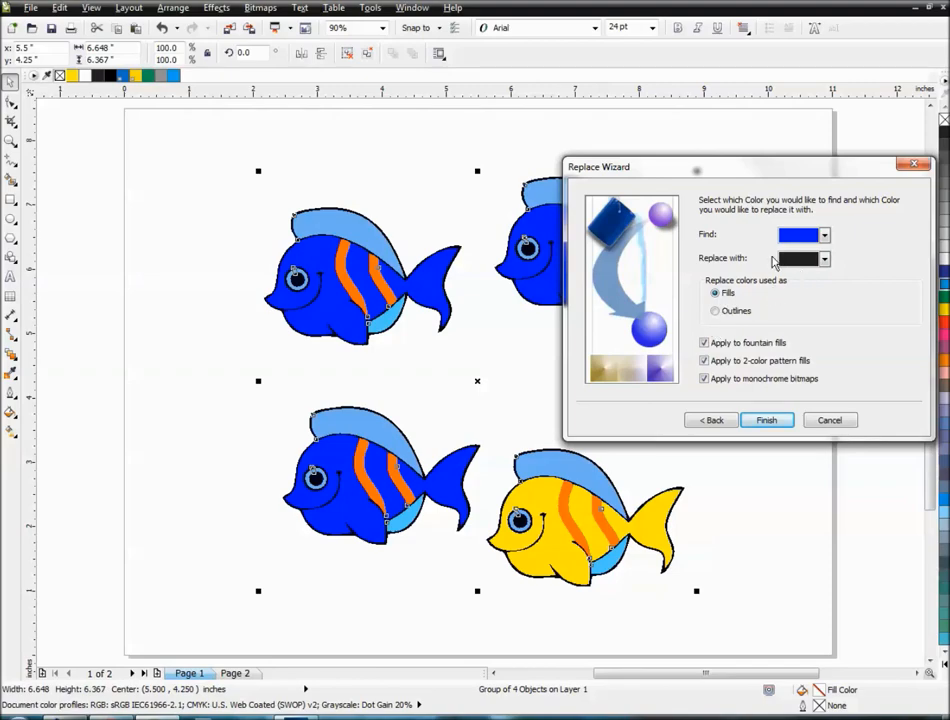
Step: Set the replacement to PANTONE 106 C from the Pantone solid coated palette
{"action": "left_click", "coordinate": [824, 258]}
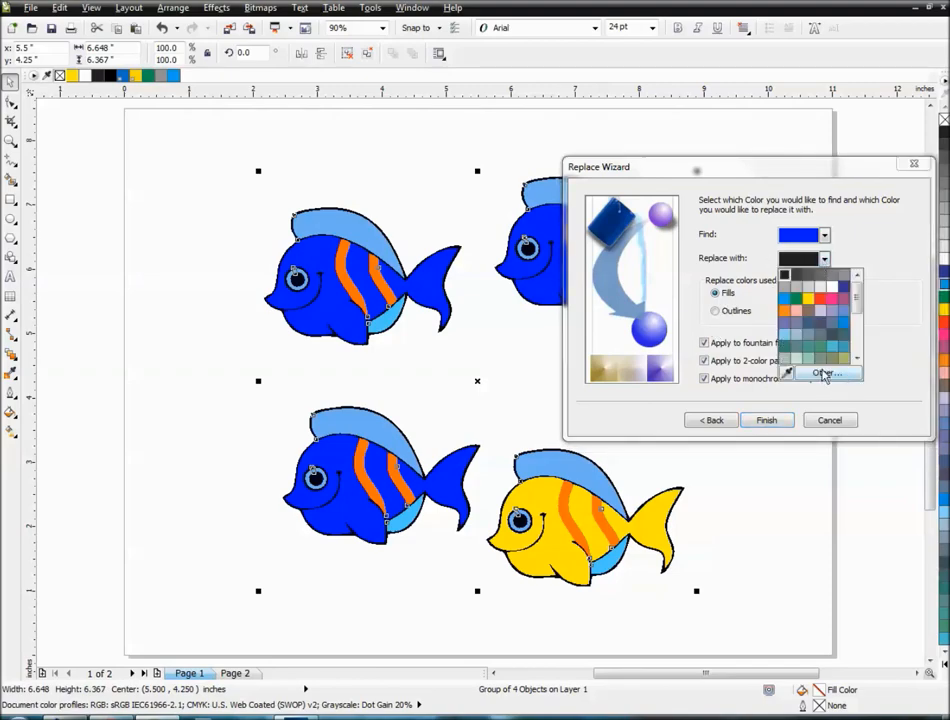
{"action": "left_click", "coordinate": [824, 372]}
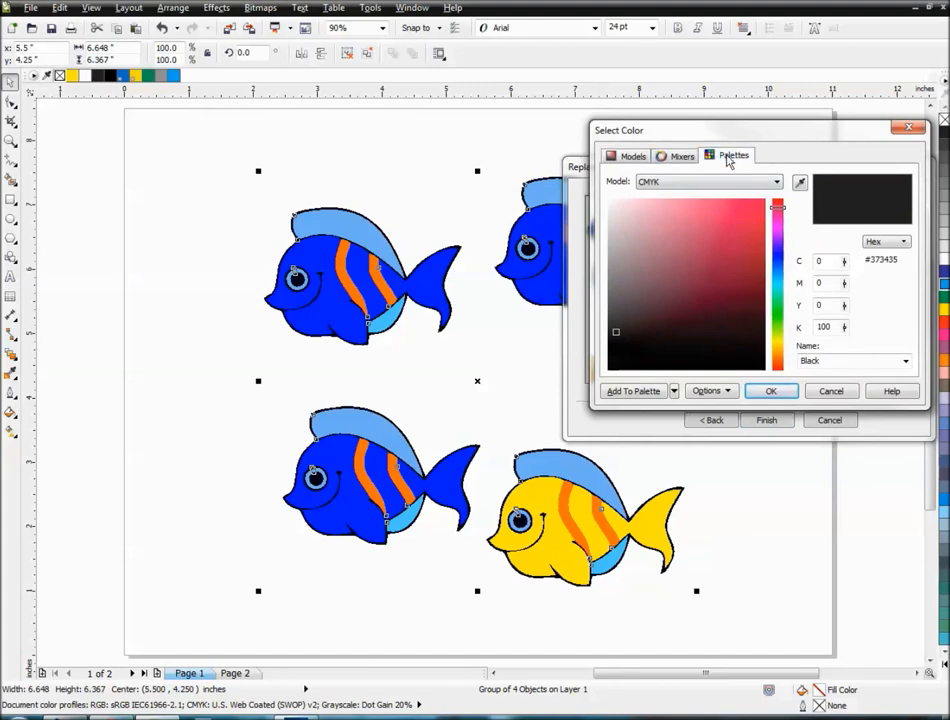
{"action": "left_click", "coordinate": [733, 155]}
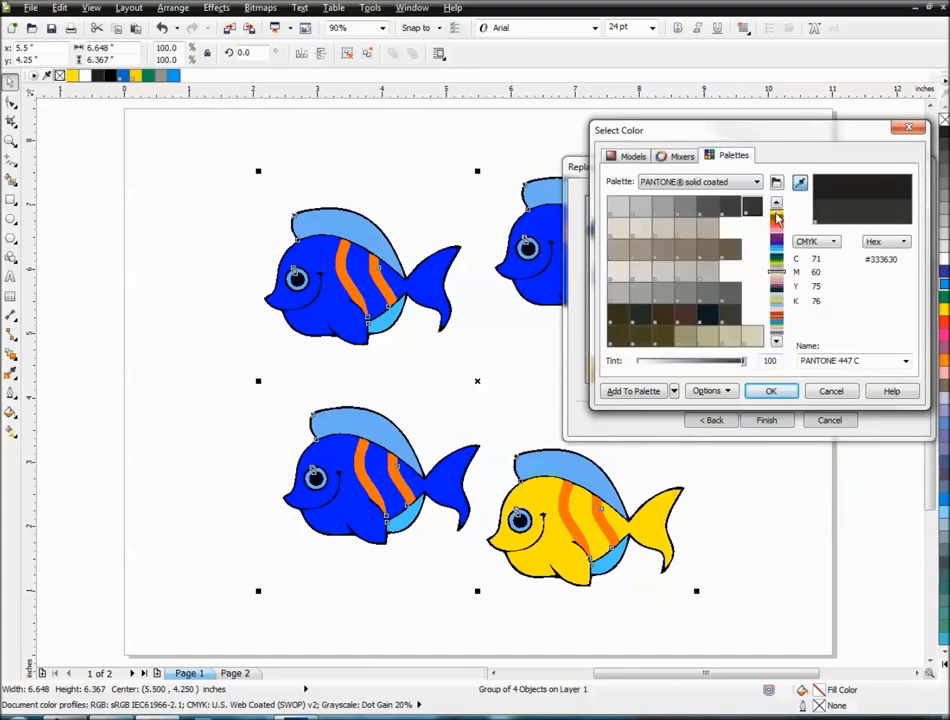
{"action": "mouse_move", "coordinate": [665, 255]}
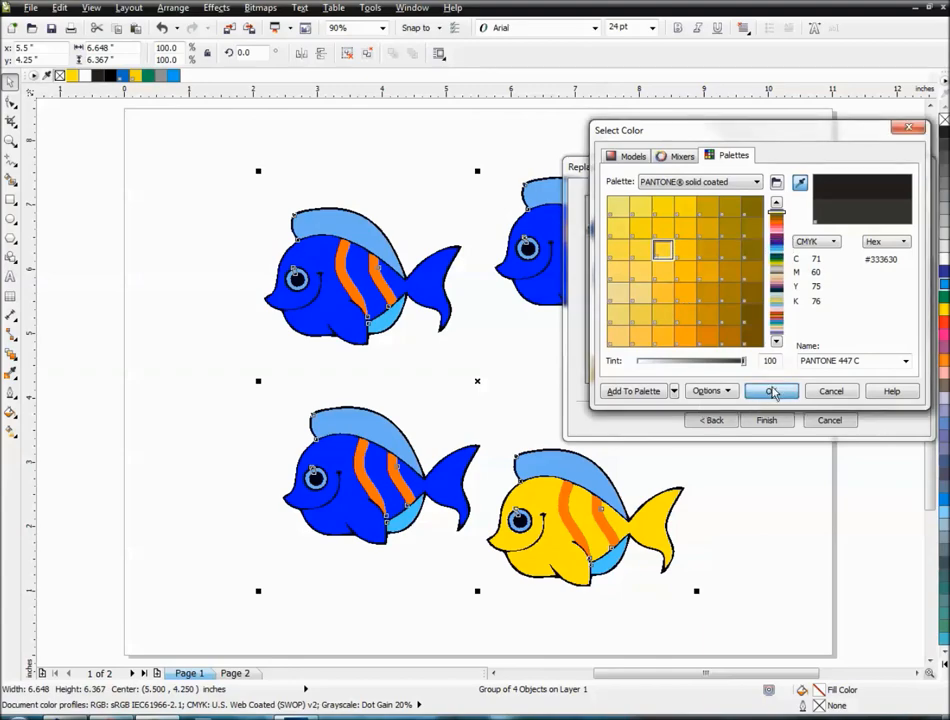
{"action": "left_click", "coordinate": [770, 391]}
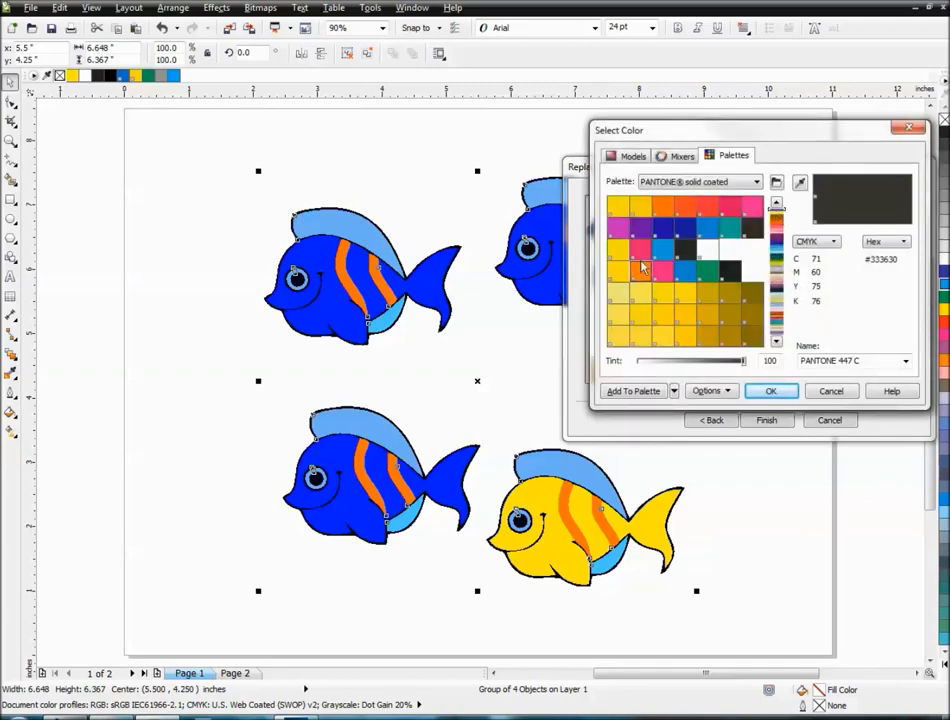
{"action": "left_click", "coordinate": [615, 275]}
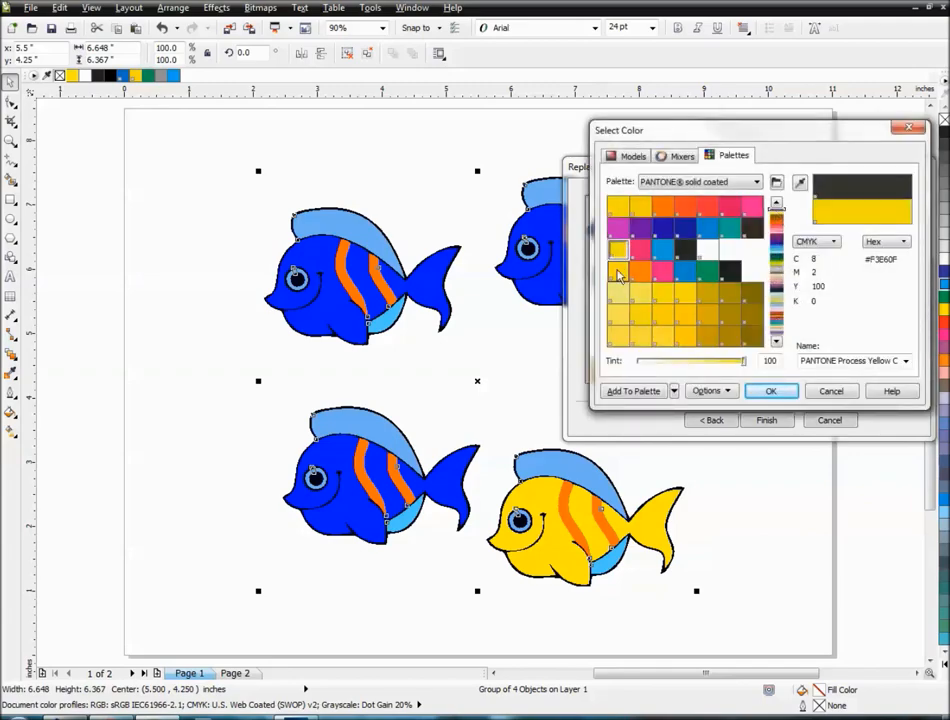
{"action": "left_click", "coordinate": [618, 318]}
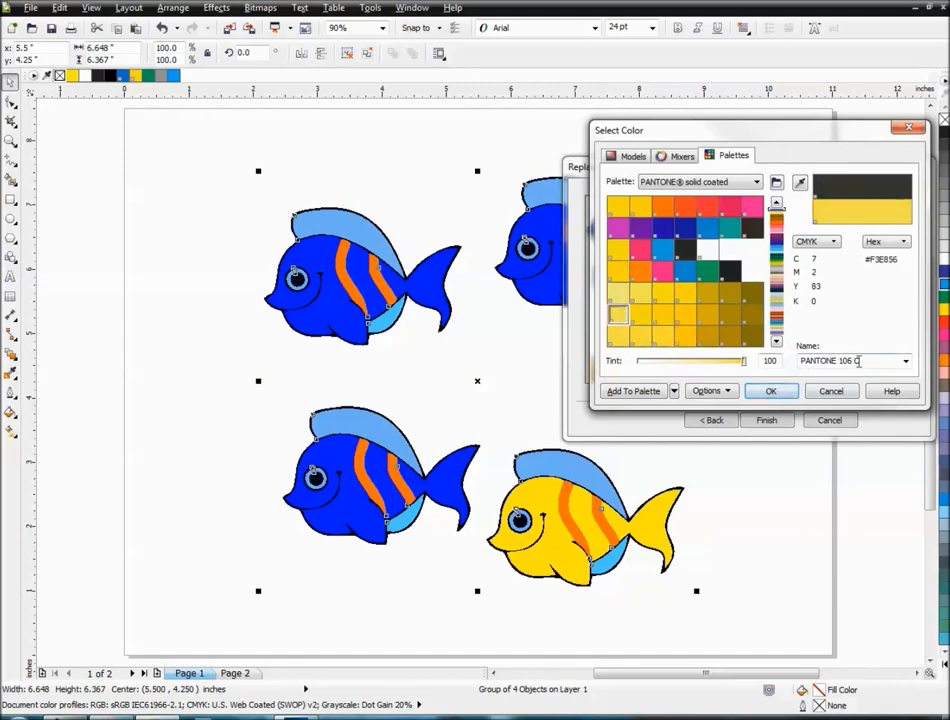
{"action": "left_click", "coordinate": [770, 390]}
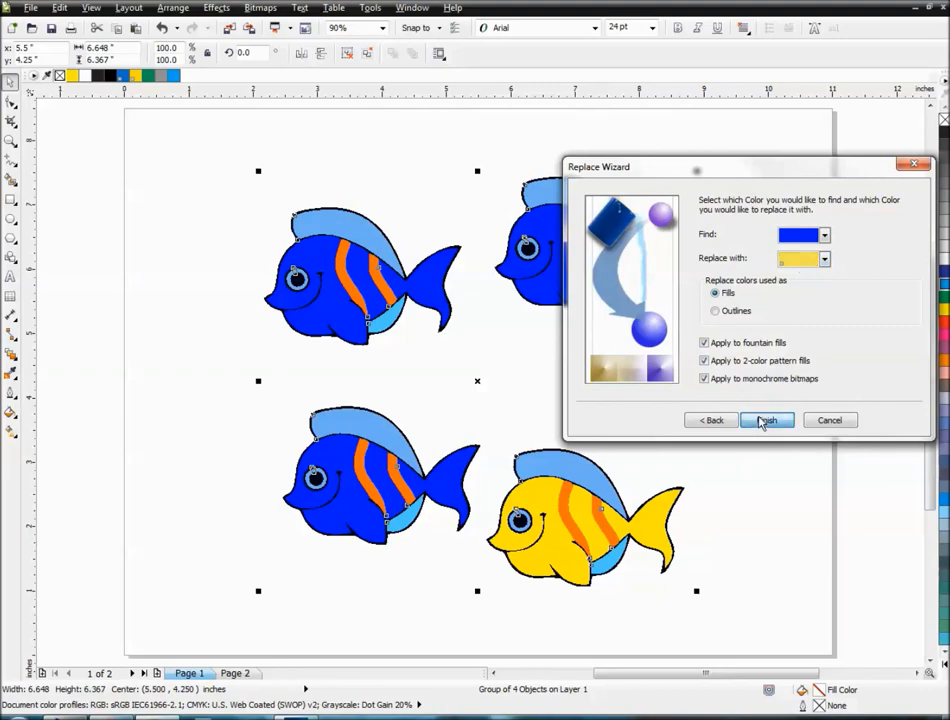
Step: Replace two blue parts individually, then Replace All and dismiss the finished message
{"action": "left_click", "coordinate": [766, 420]}
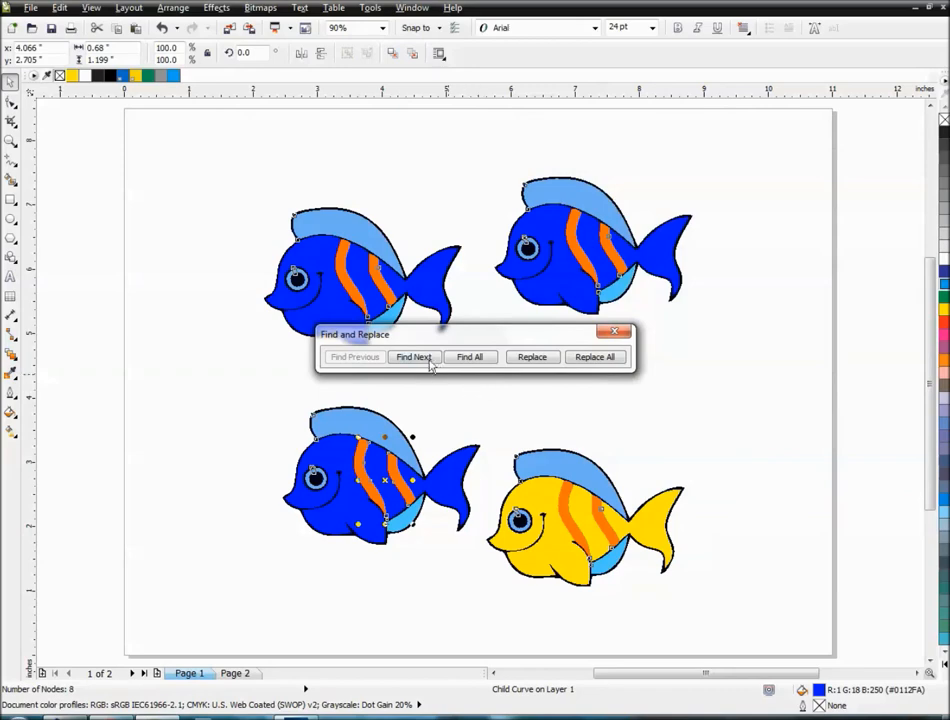
{"action": "left_click", "coordinate": [414, 357]}
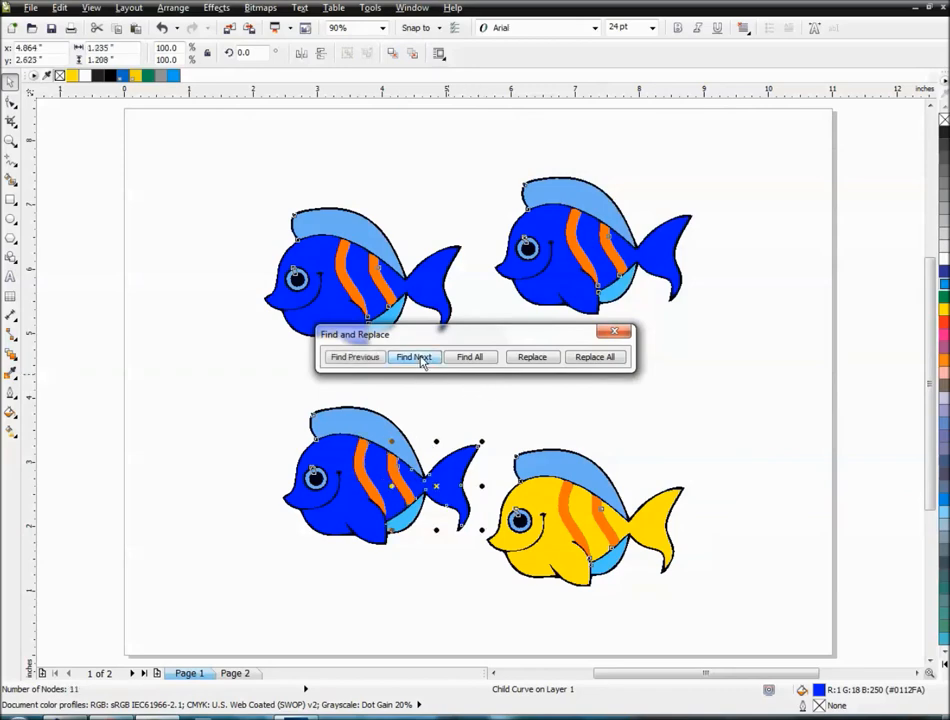
{"action": "left_click", "coordinate": [532, 357]}
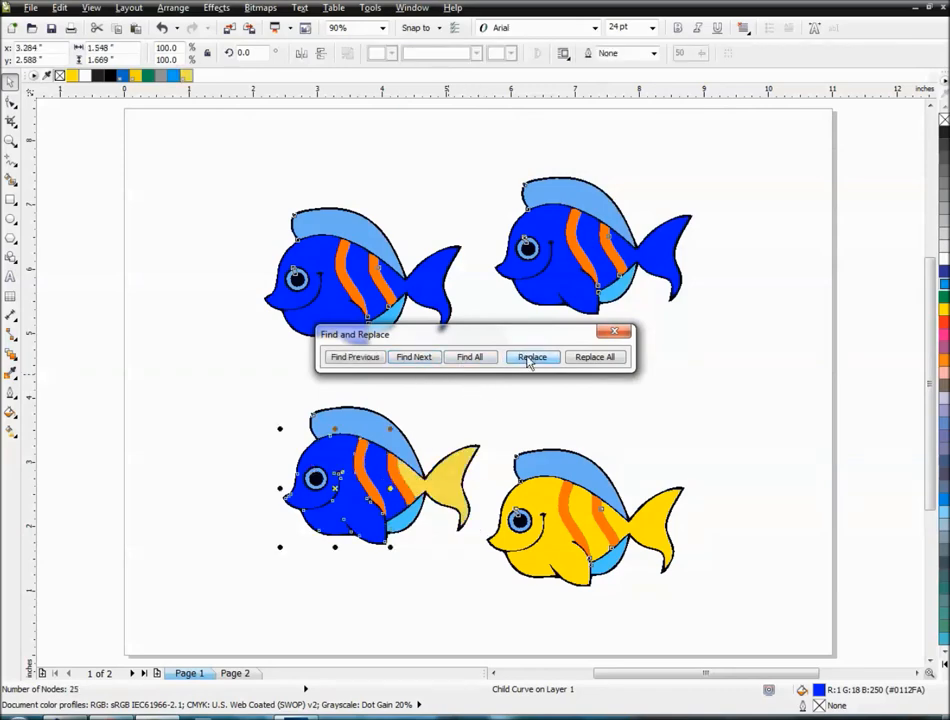
{"action": "left_click", "coordinate": [413, 357]}
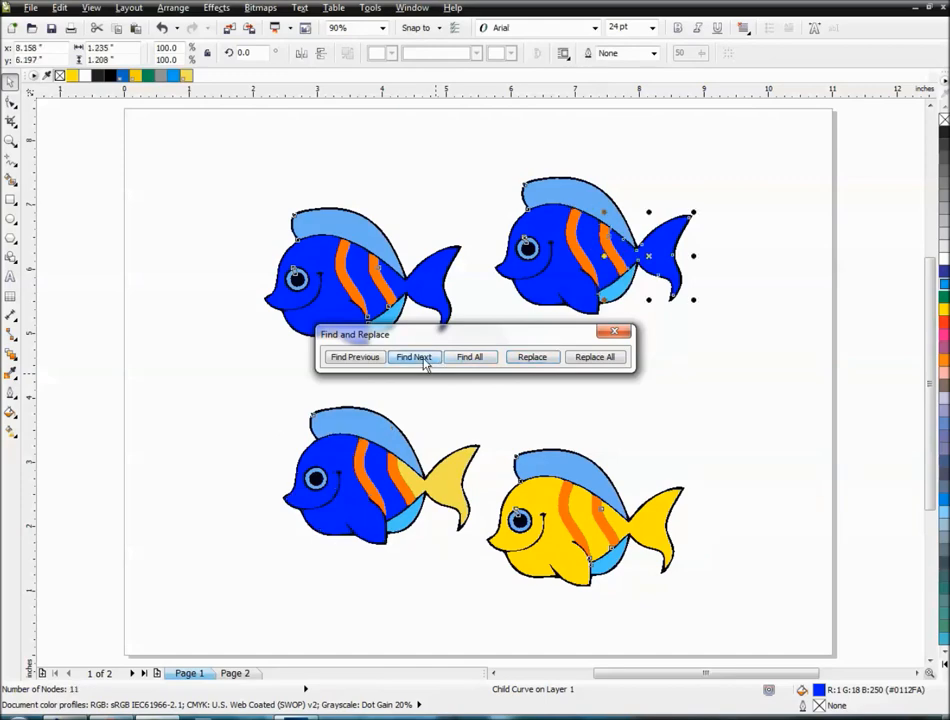
{"action": "left_click", "coordinate": [531, 357]}
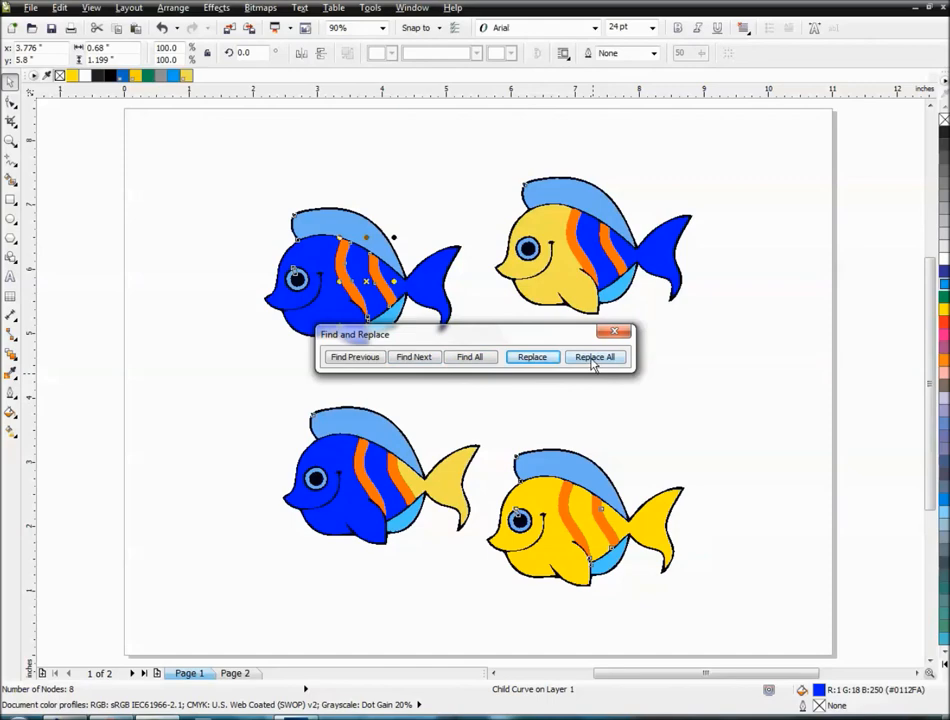
{"action": "left_click", "coordinate": [594, 357]}
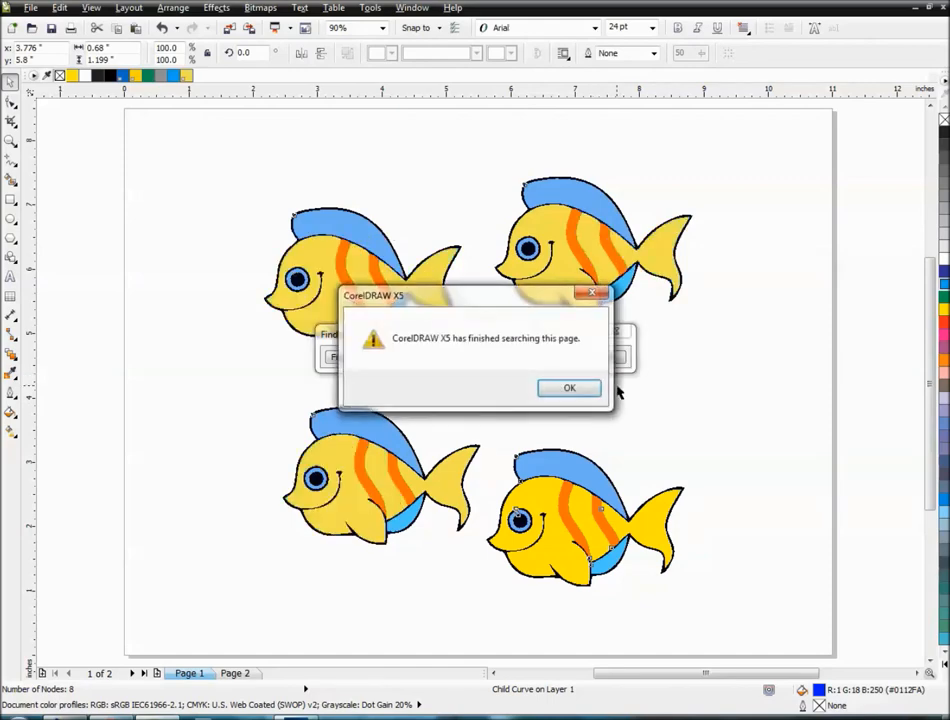
{"action": "left_click", "coordinate": [569, 388]}
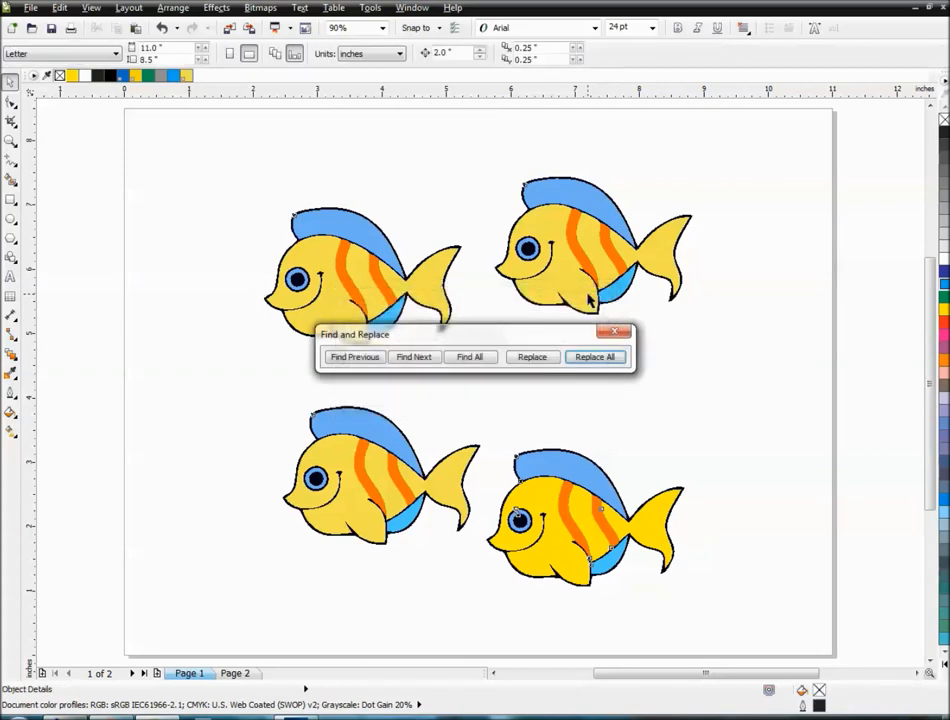
Step: Close the Find and Replace toolbar, leaving four yellow fish
{"action": "left_click", "coordinate": [614, 331]}
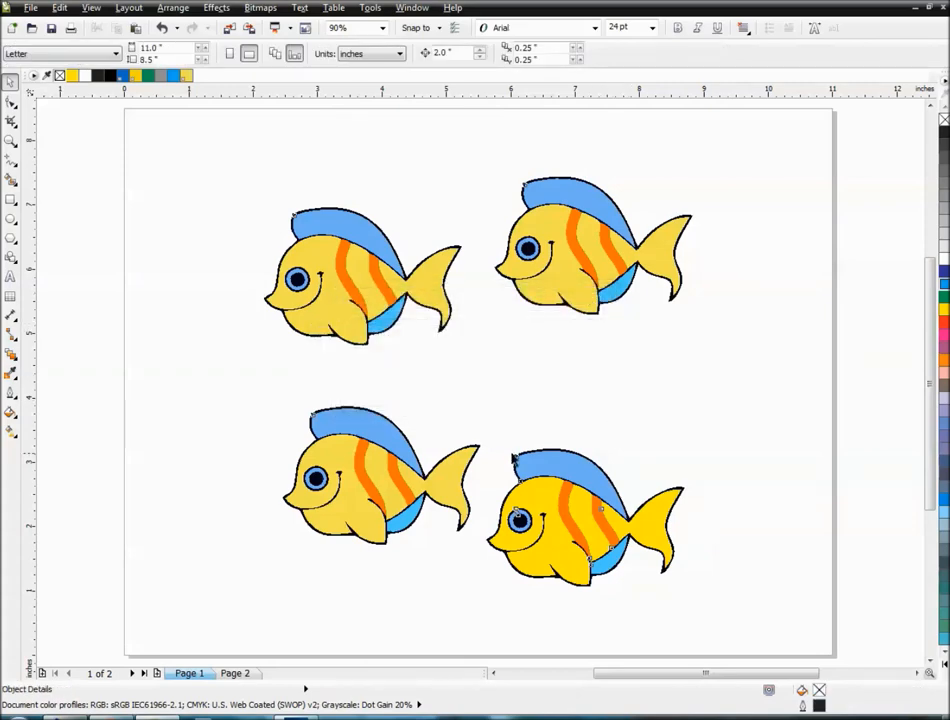
{"action": "mouse_move", "coordinate": [520, 423]}
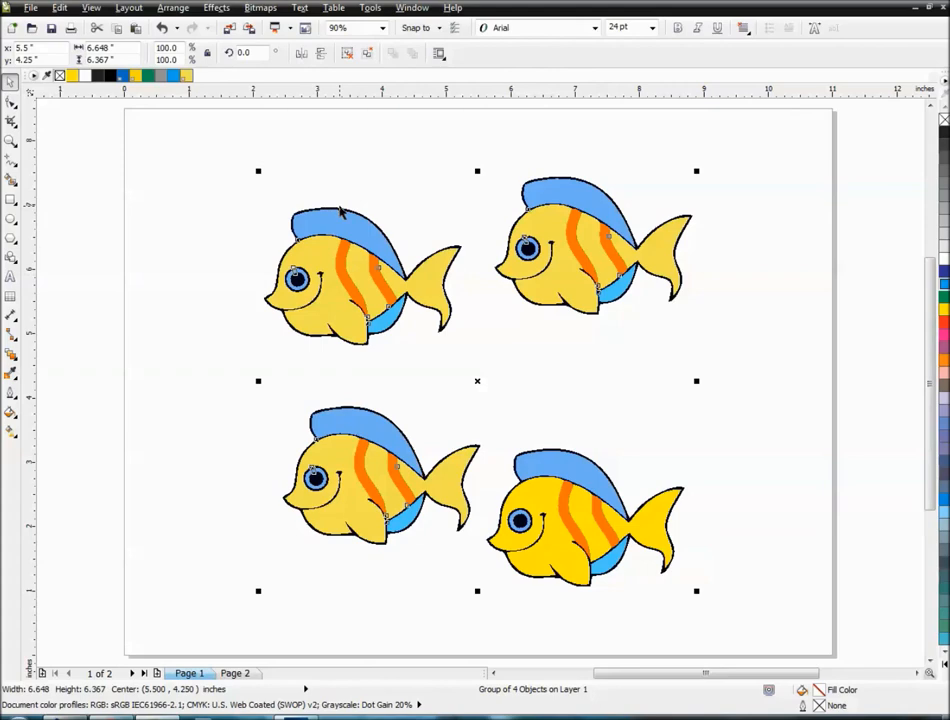
{"action": "mouse_move", "coordinate": [105, 143]}
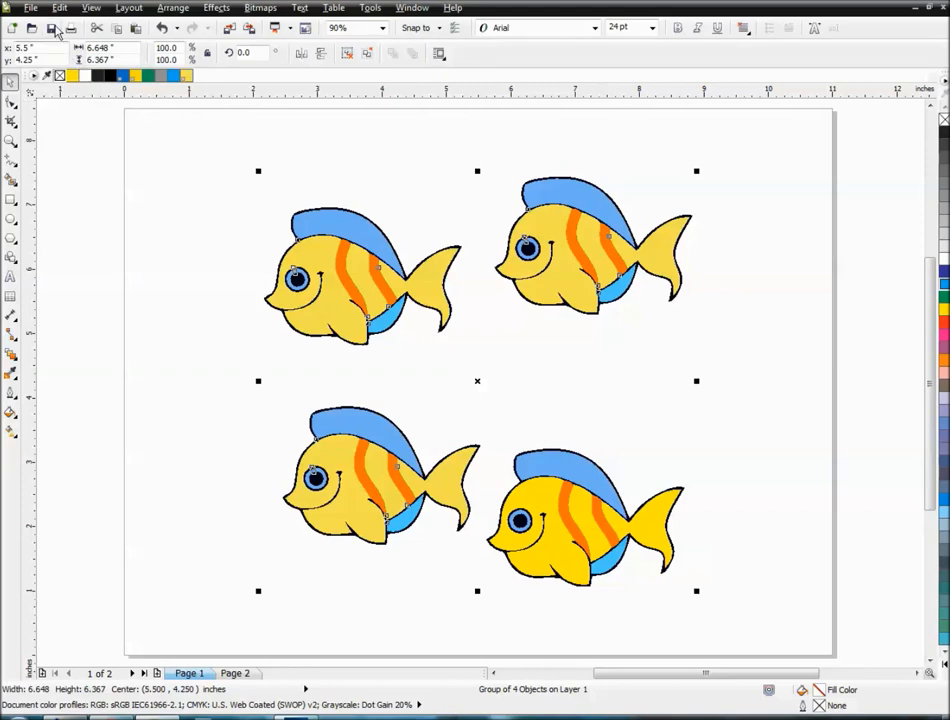
{"action": "mouse_move", "coordinate": [52, 30]}
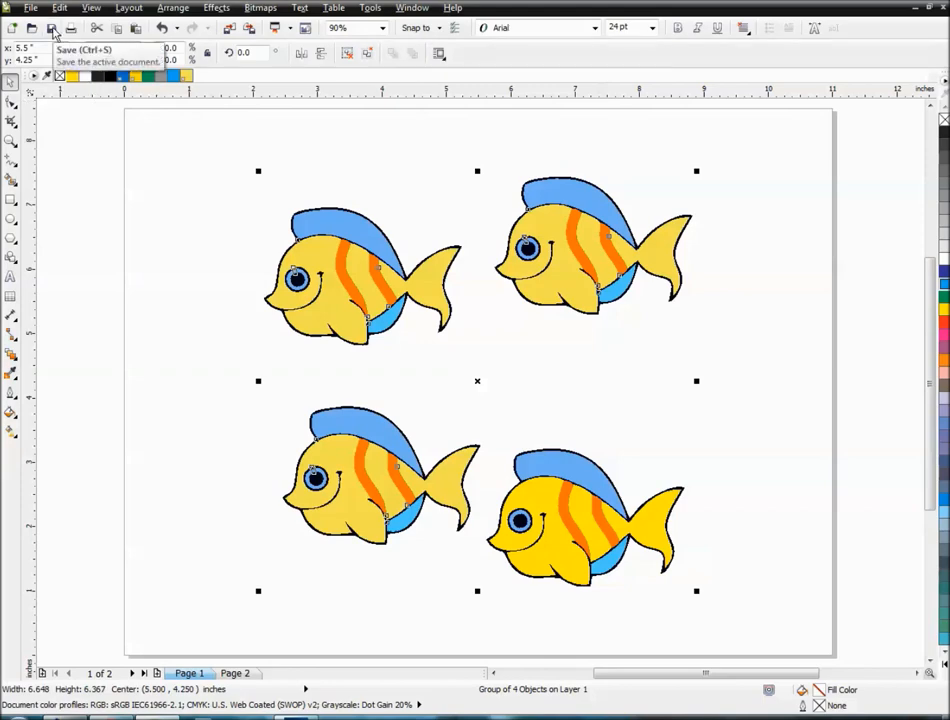